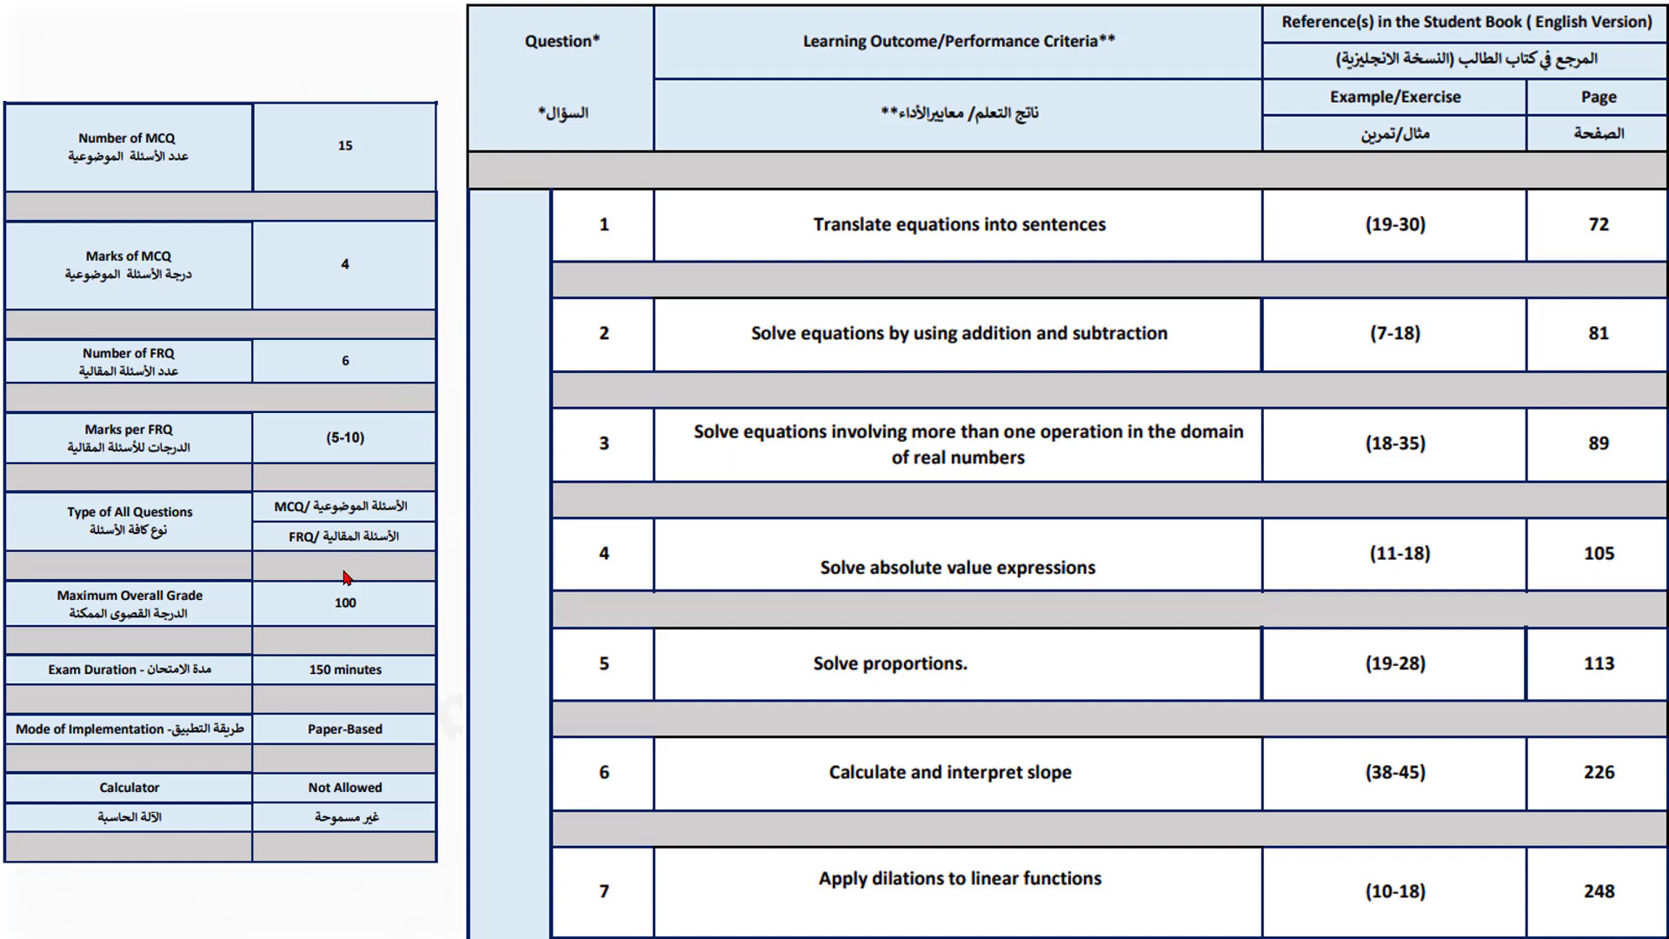
{"action": "mouse_move", "coordinate": [322, 123]}
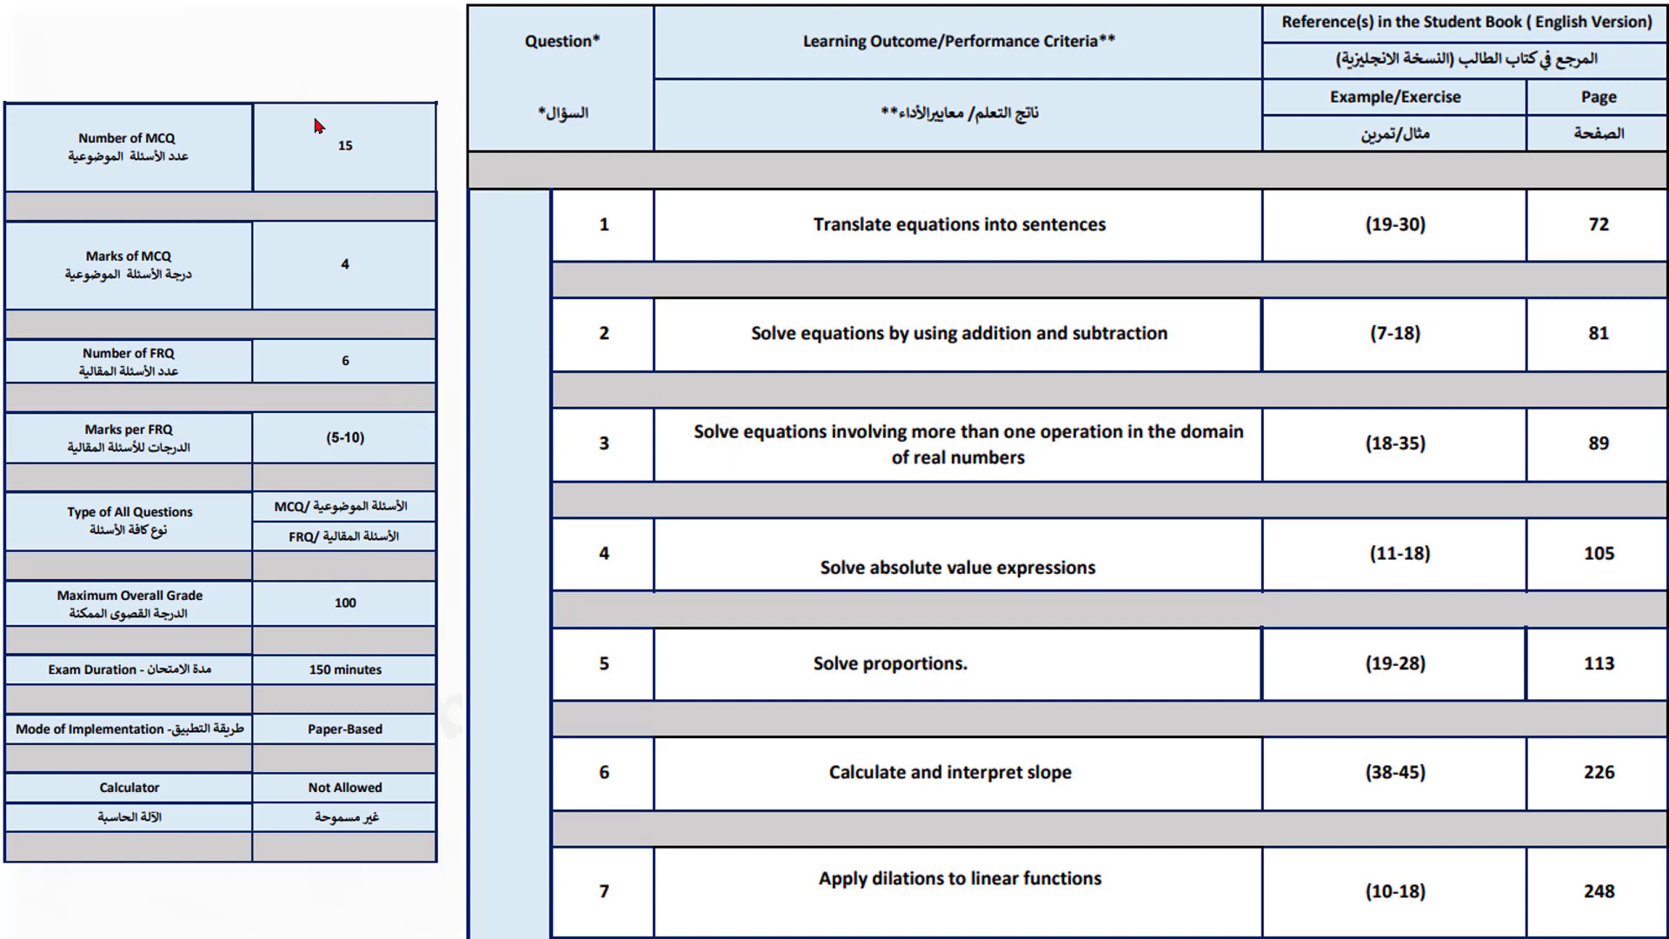
{"action": "mouse_move", "coordinate": [397, 212]}
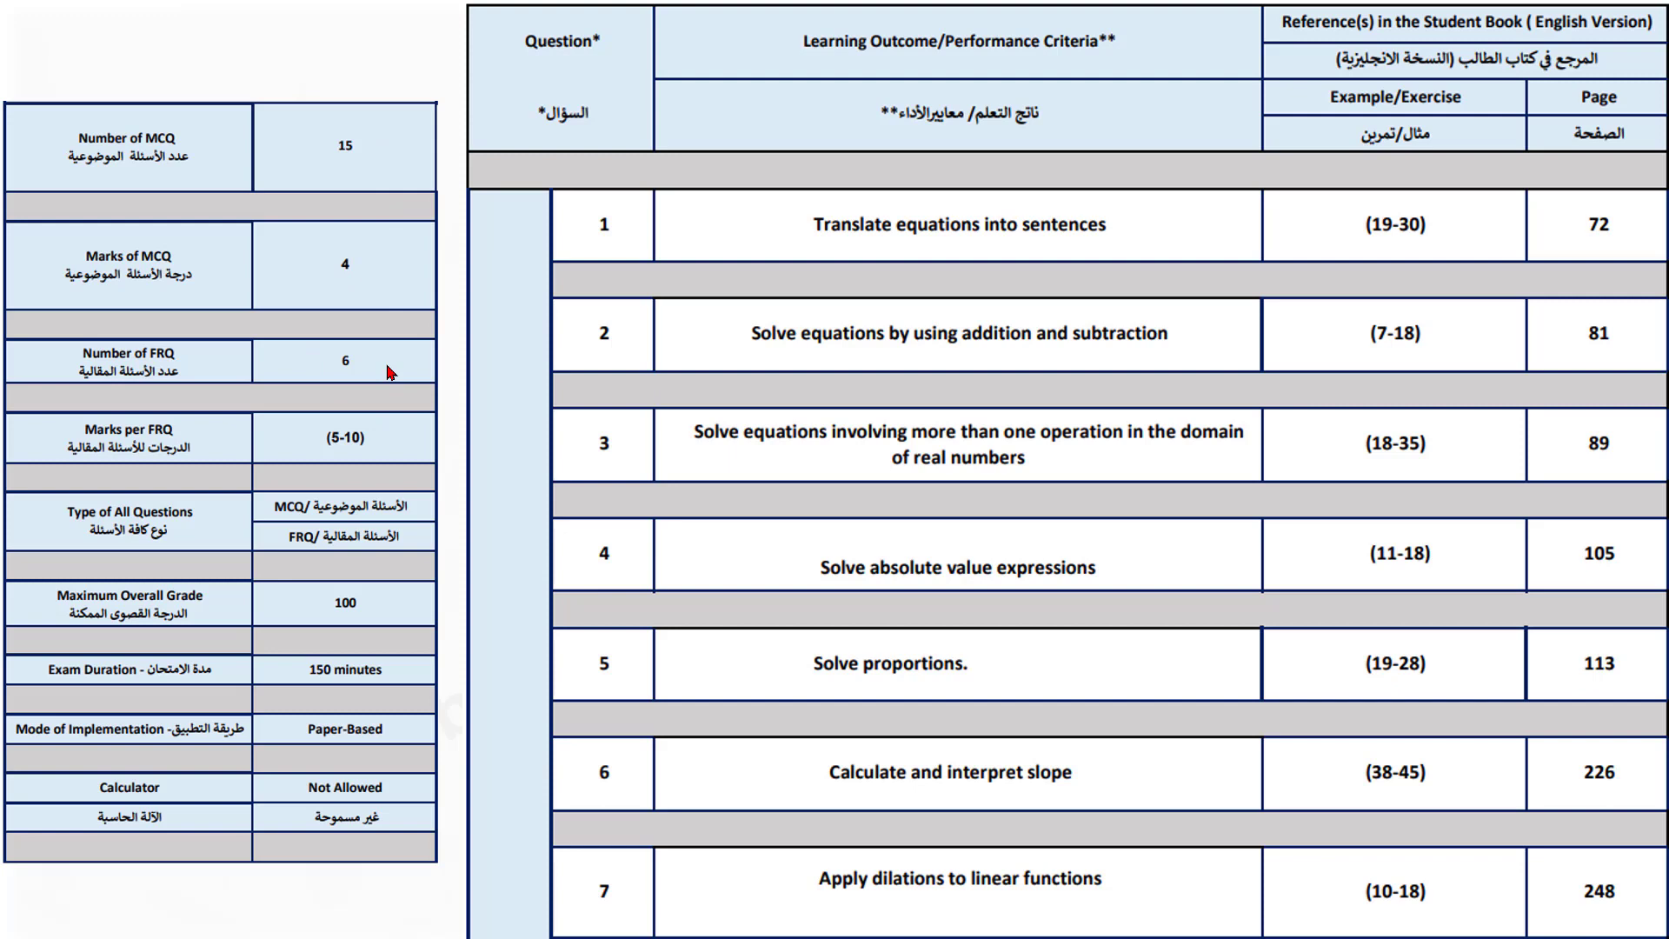
{"action": "mouse_move", "coordinate": [356, 793]}
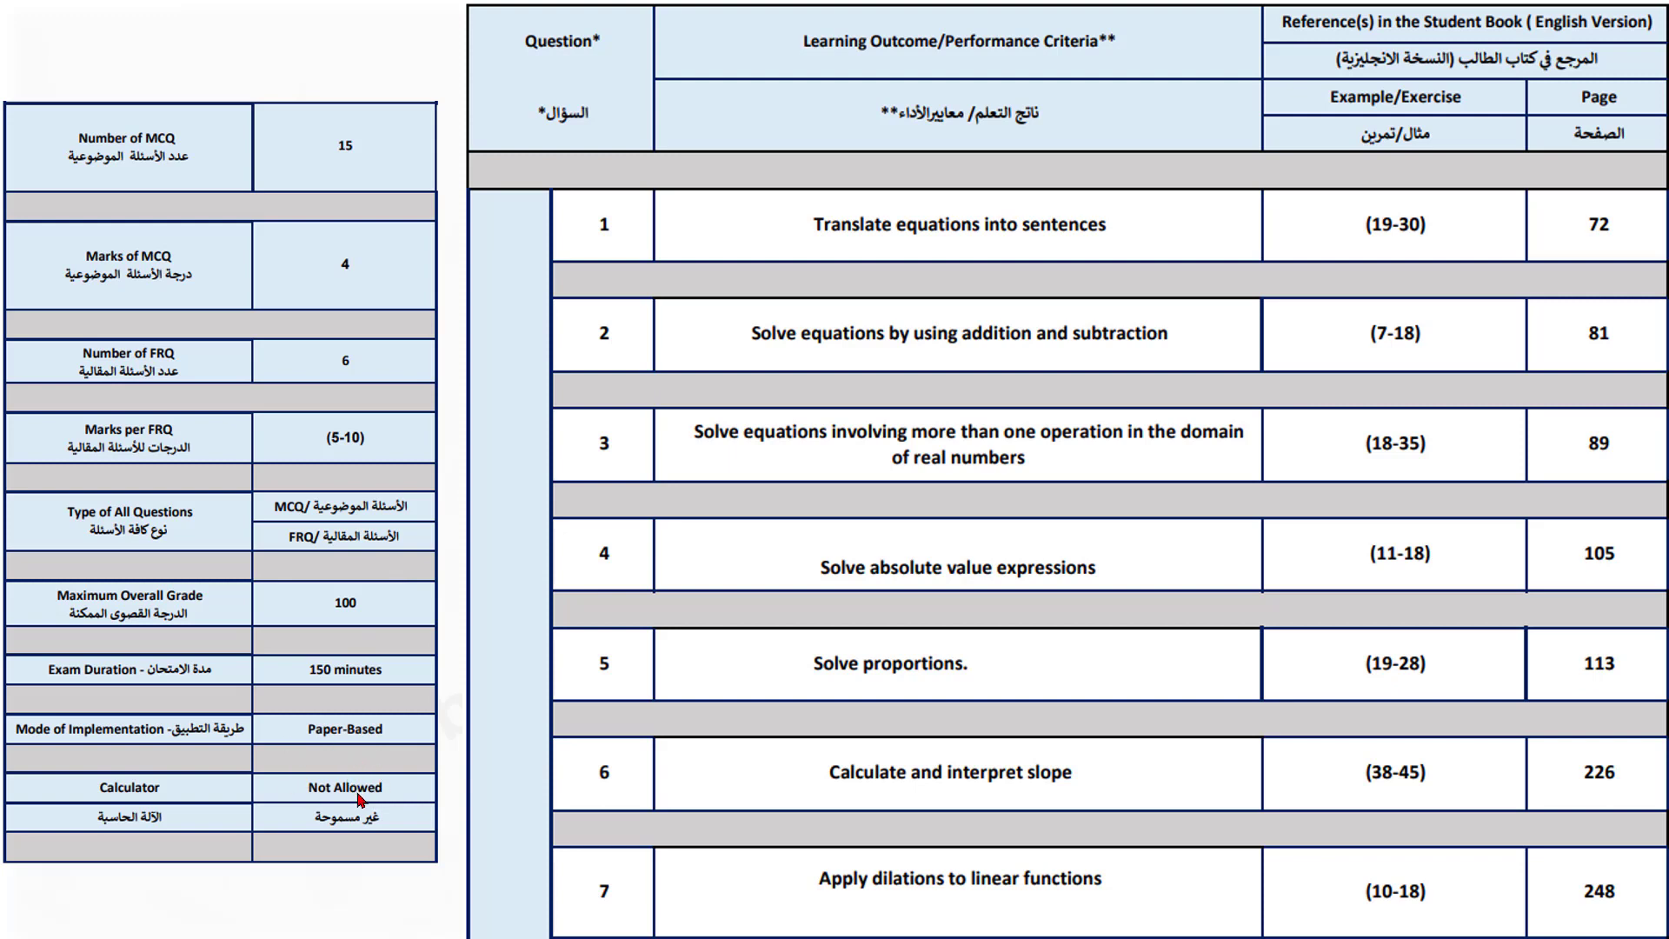
{"action": "mouse_move", "coordinate": [551, 455]}
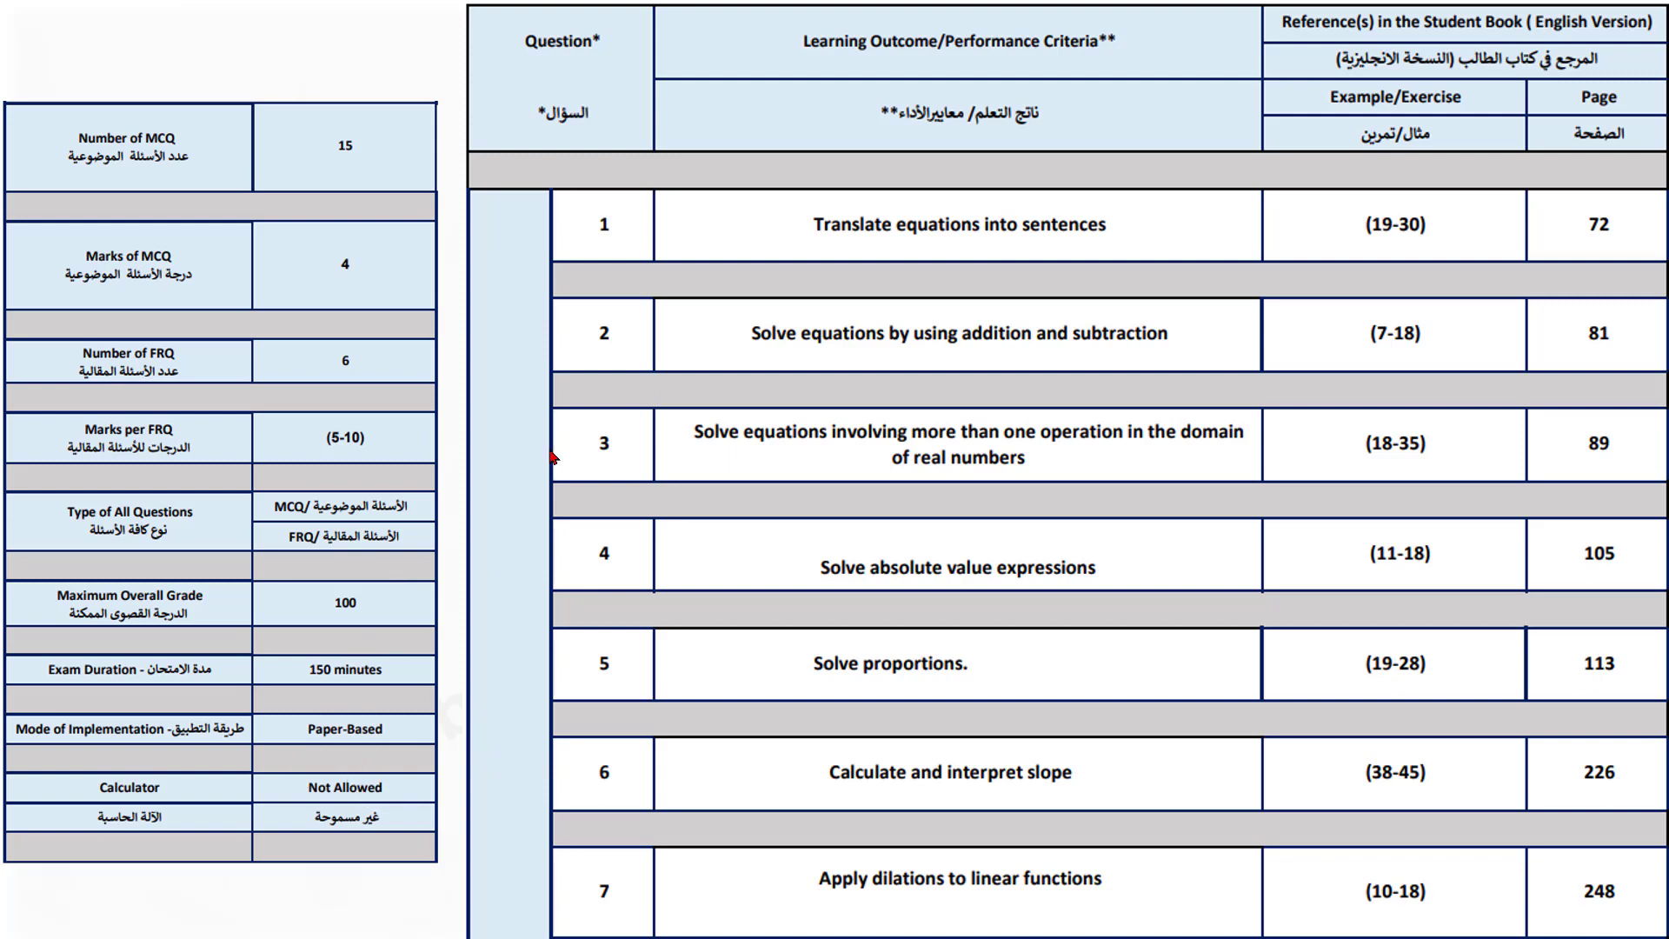
Scroll the specification to questions 8–15 and their learning outcomes (book pages 255–363)
{"action": "scroll", "scroll_direction": "down", "scroll_amount": 3}
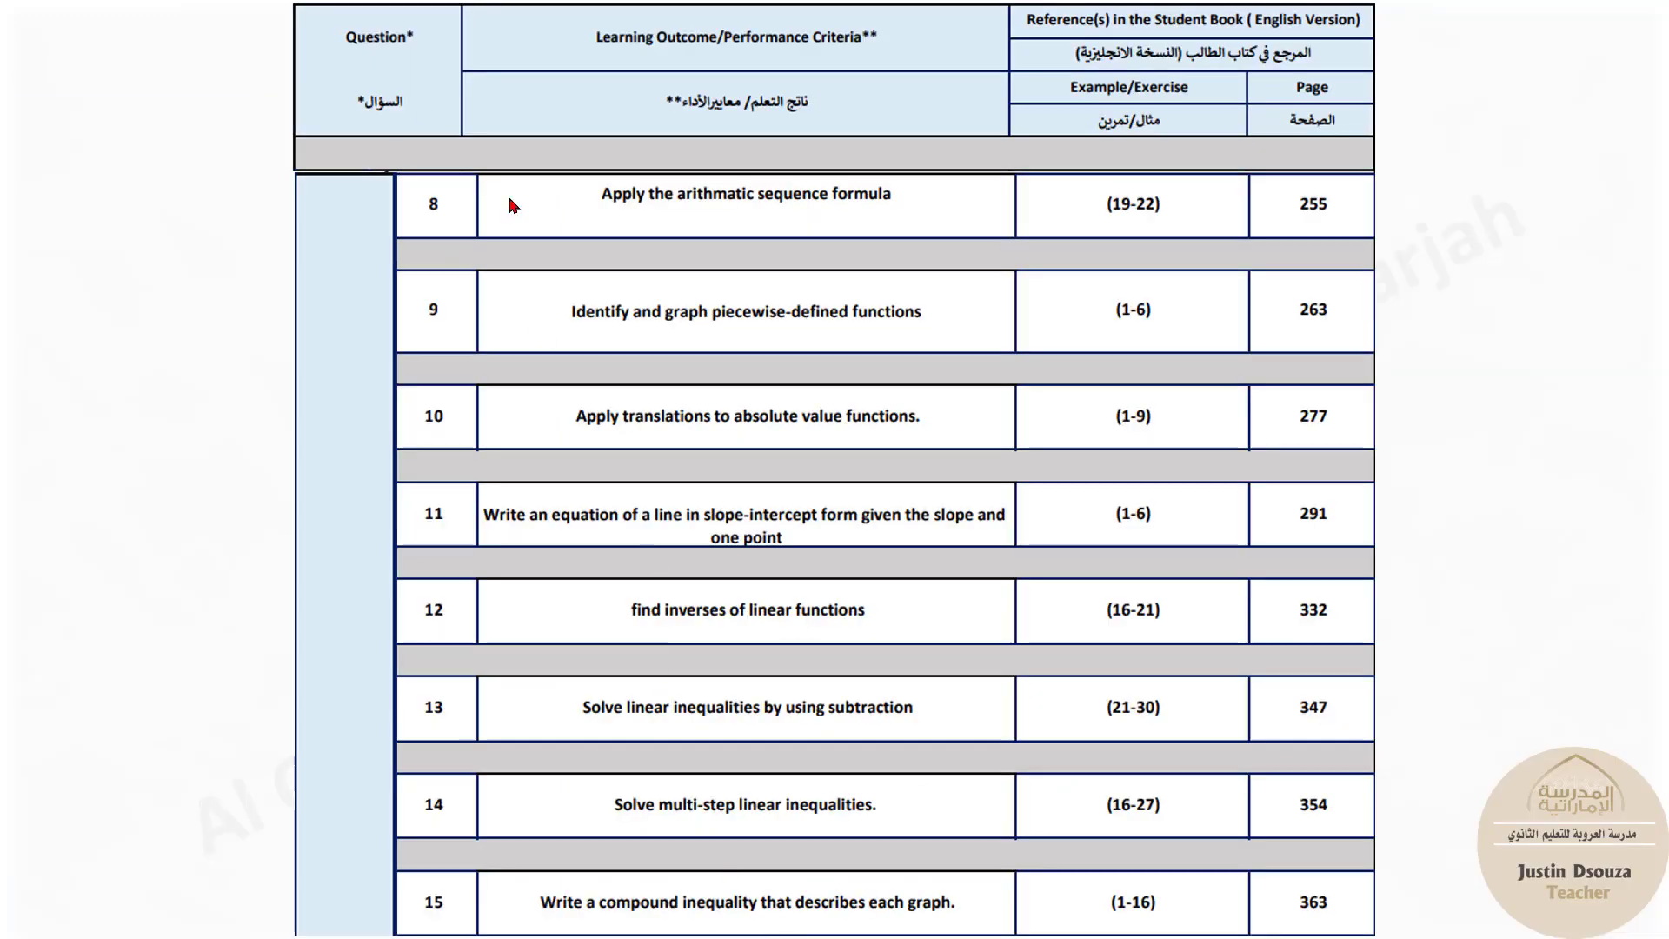
{"action": "mouse_move", "coordinate": [621, 919]}
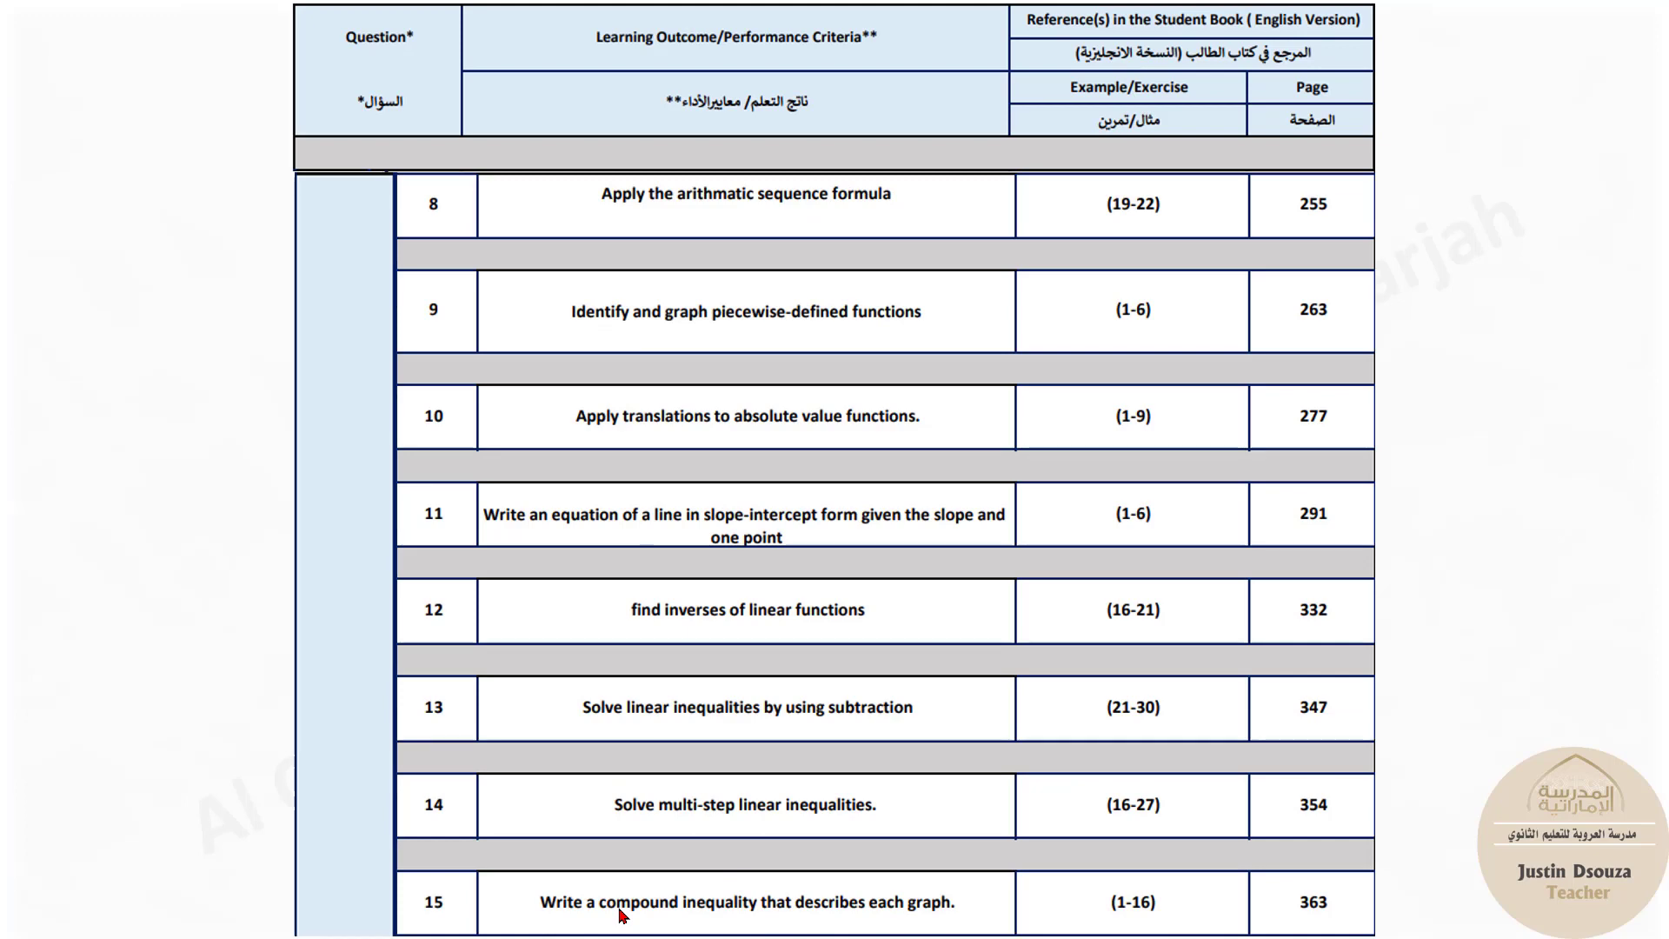
{"action": "mouse_move", "coordinate": [622, 915]}
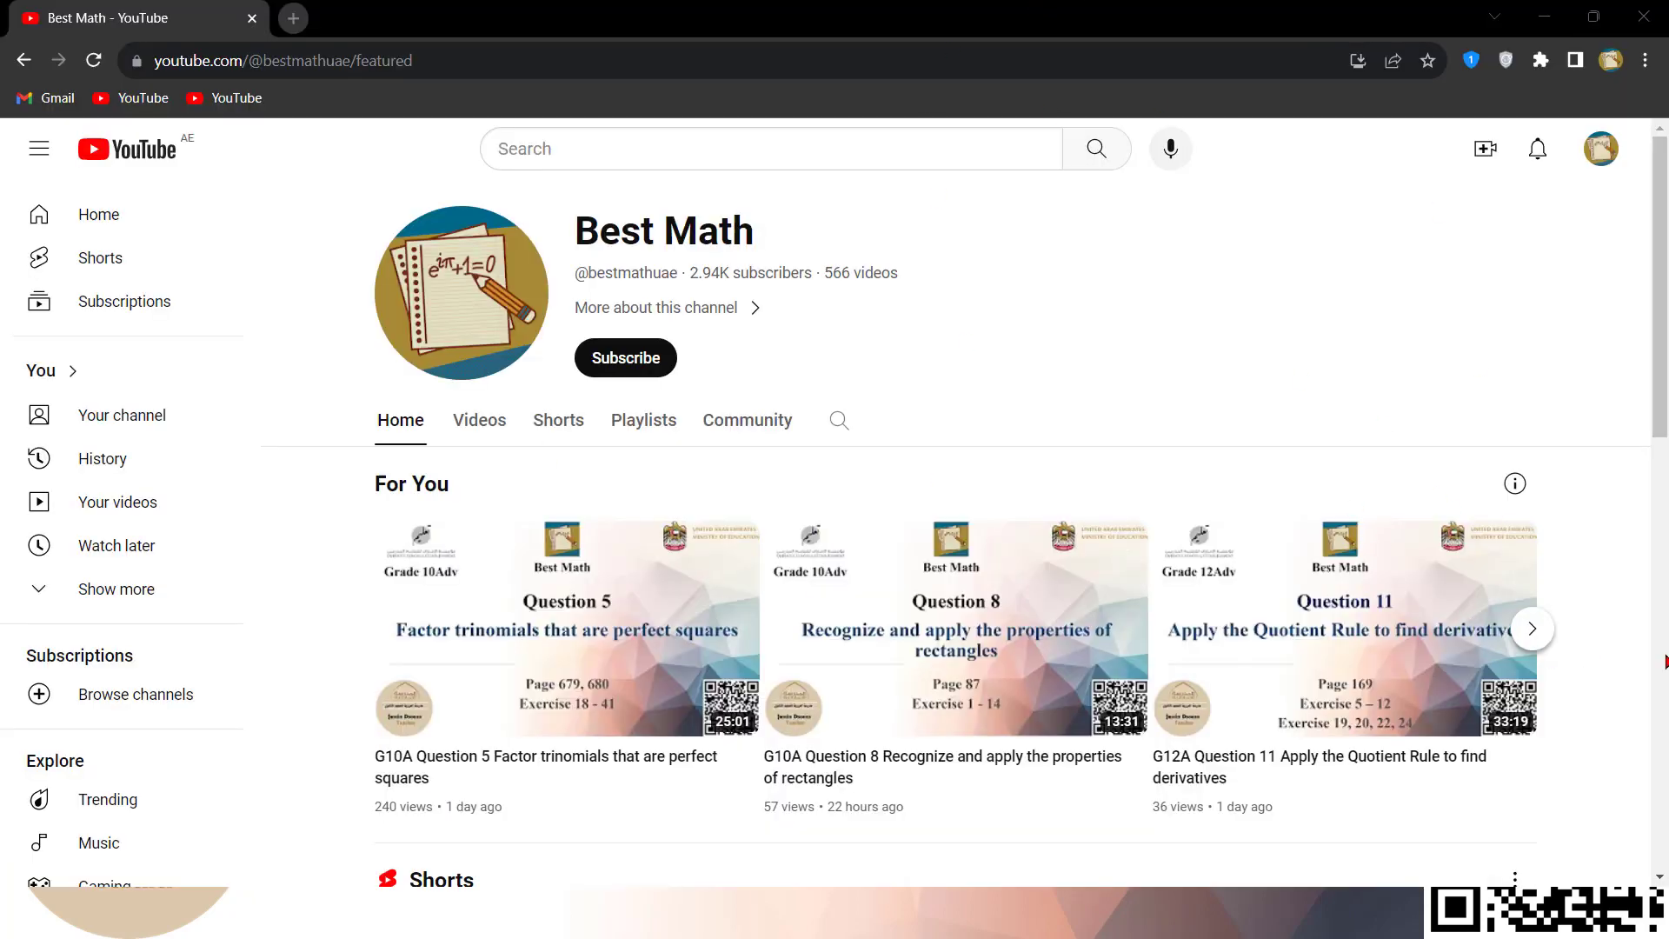
{"action": "mouse_move", "coordinate": [625, 357]}
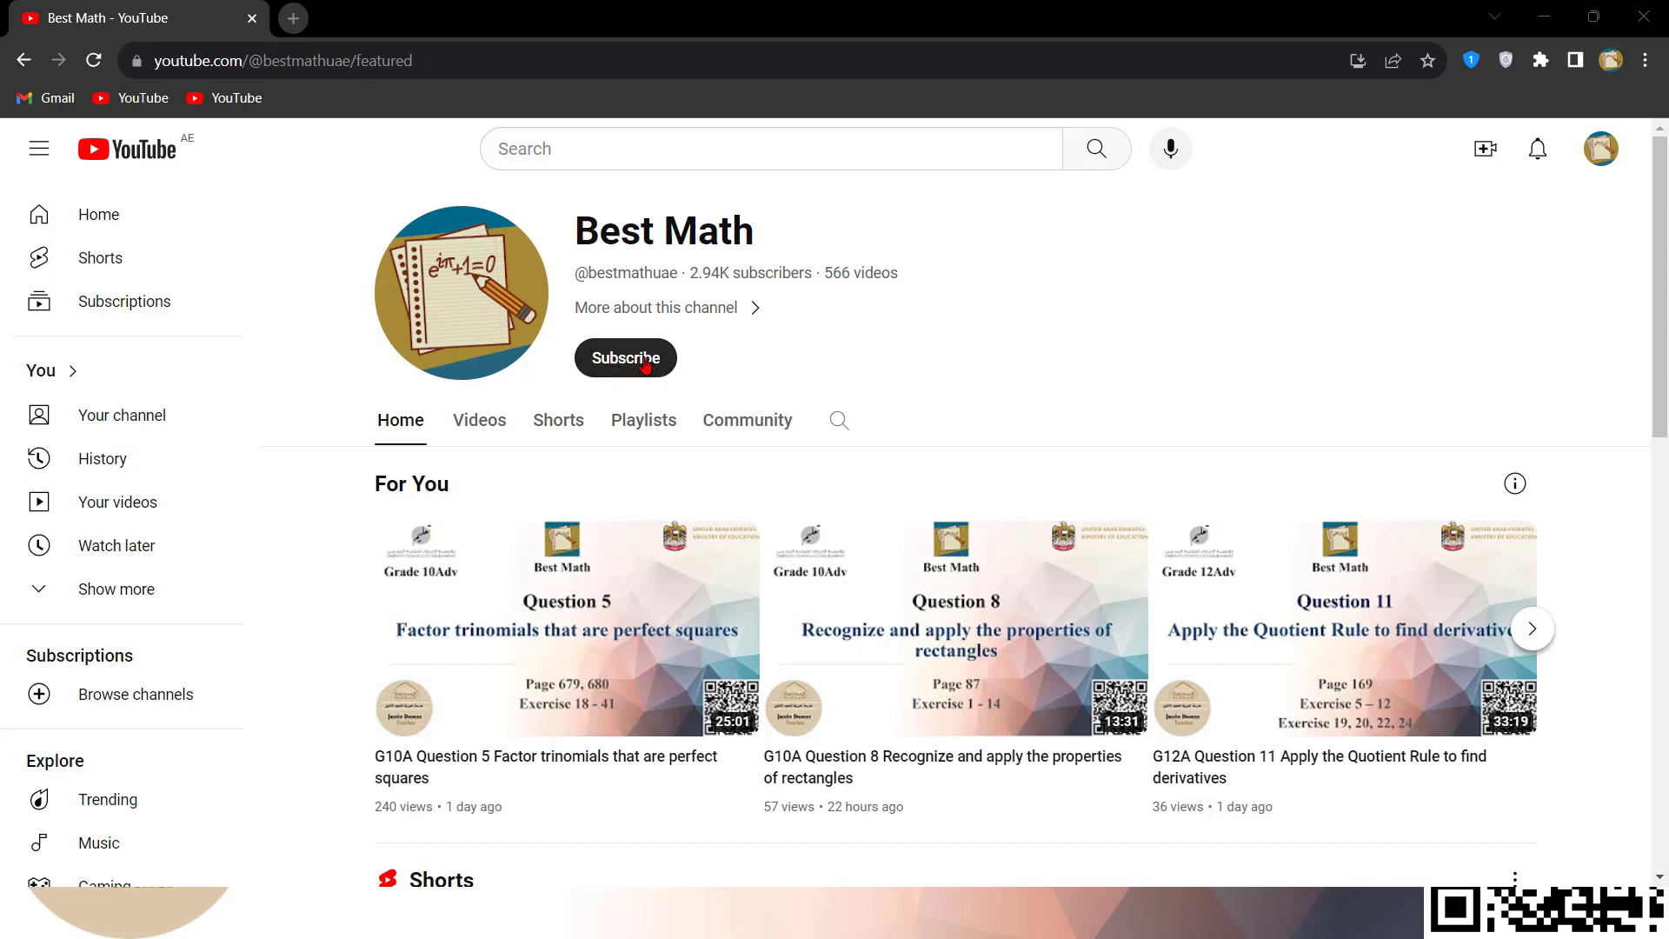
Subscribe to the Best Math channel from its channel page
{"action": "left_click", "coordinate": [625, 357]}
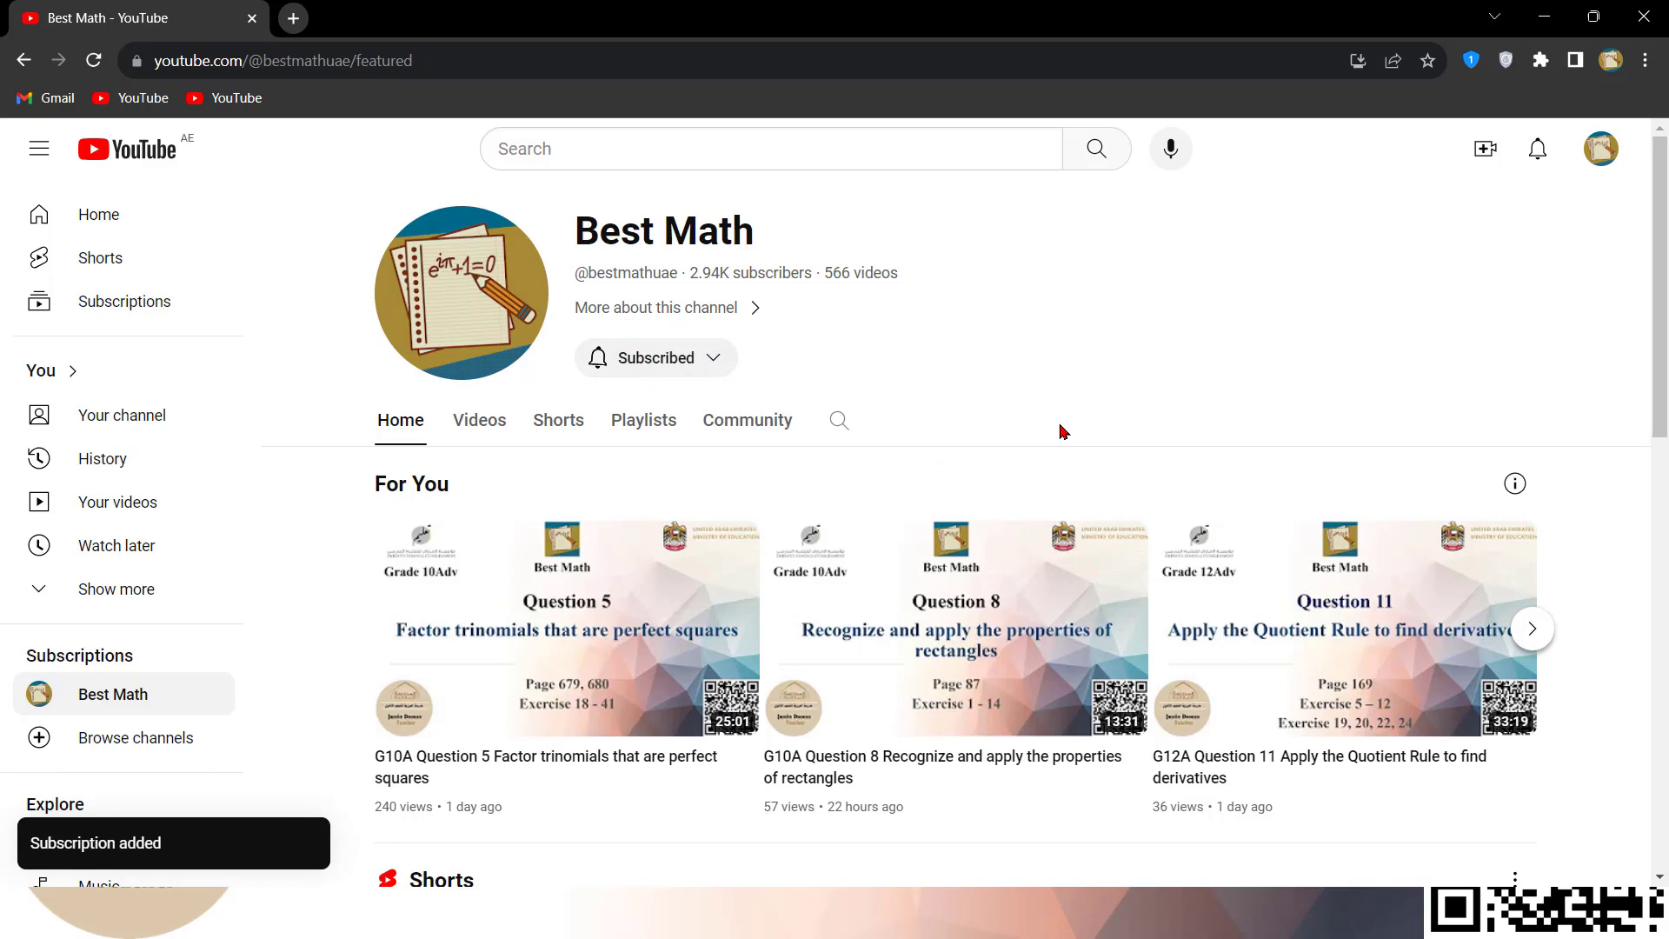
{"action": "mouse_move", "coordinate": [1055, 417]}
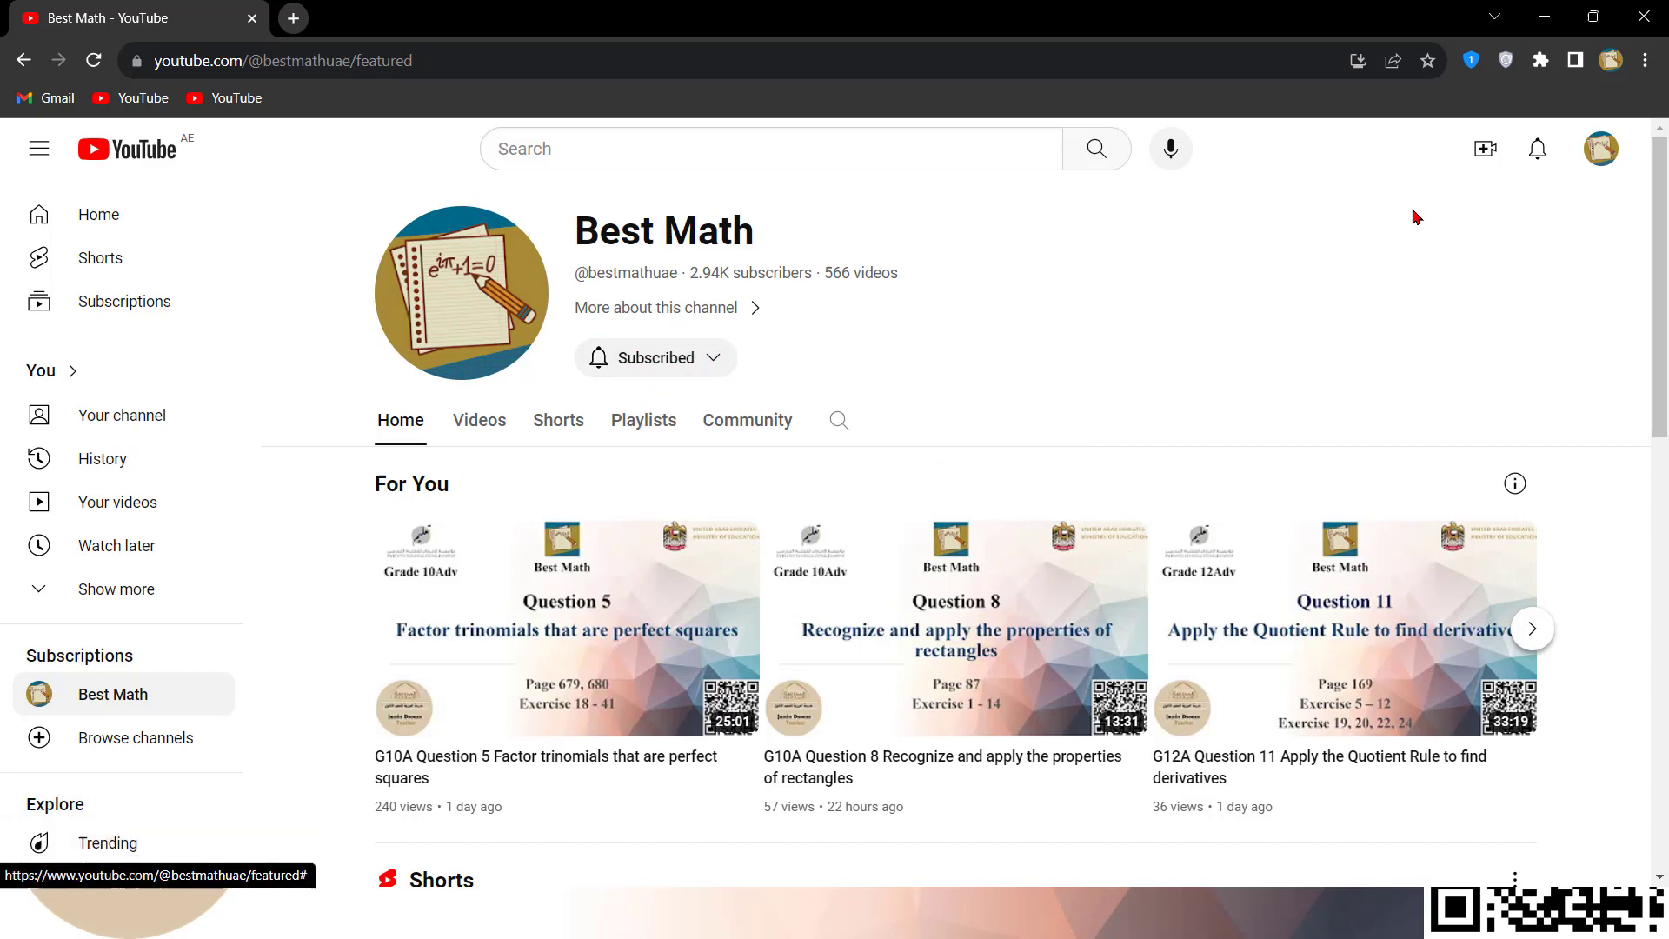
{"action": "mouse_move", "coordinate": [1436, 299]}
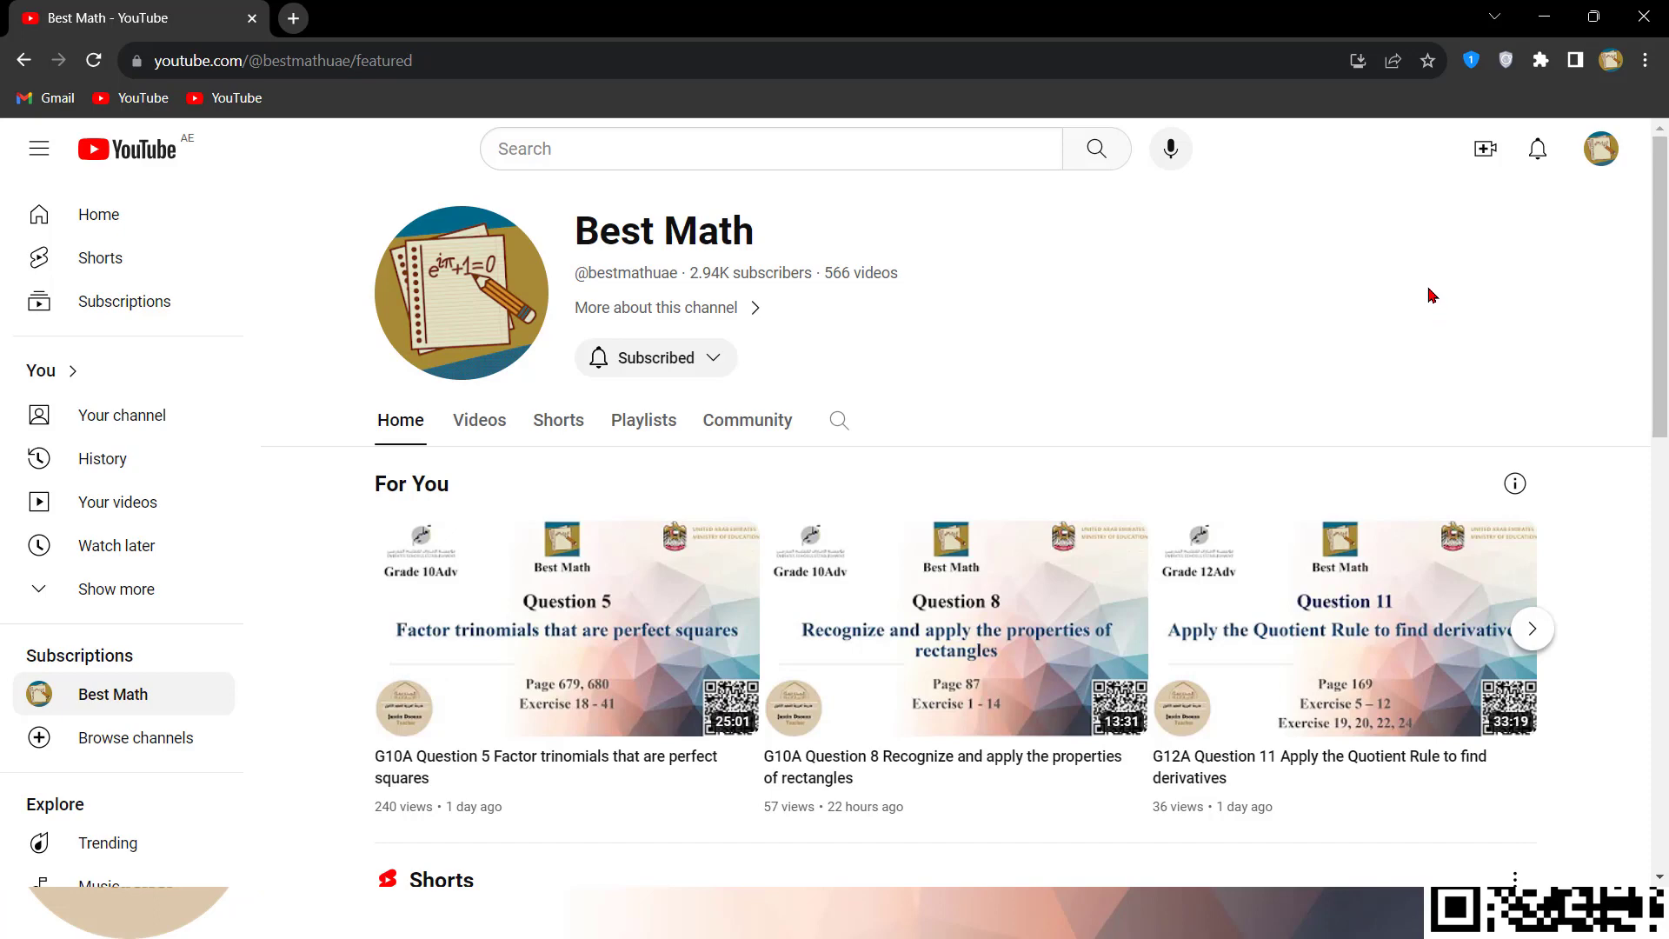
{"action": "mouse_move", "coordinate": [1418, 264]}
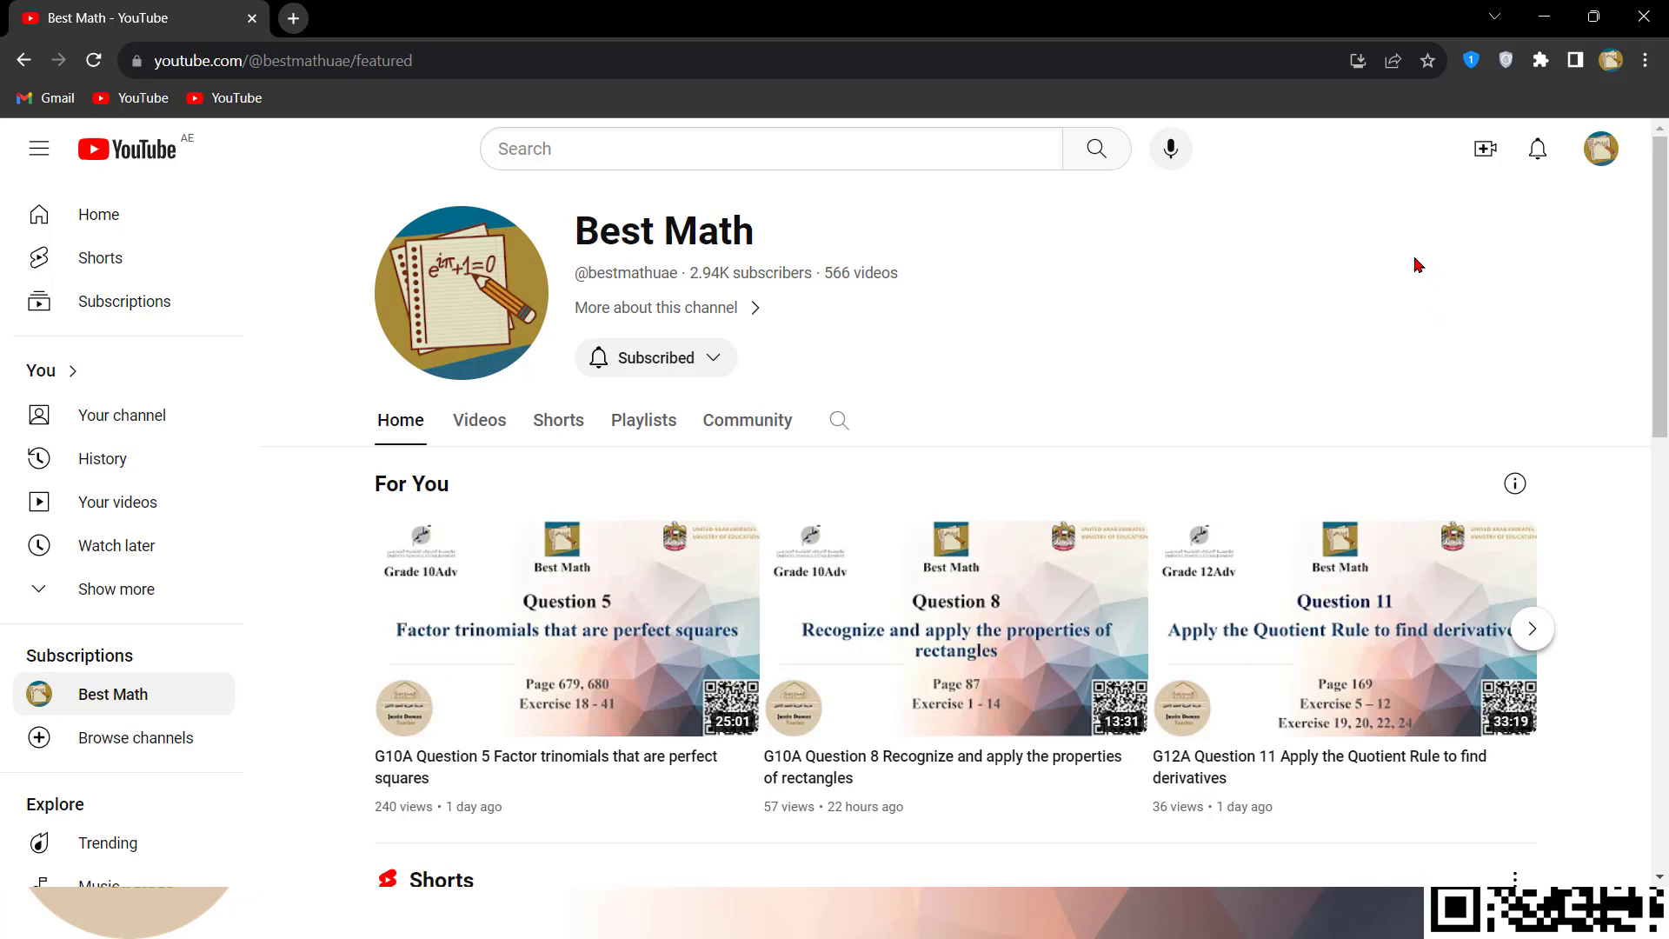
{"action": "mouse_move", "coordinate": [1256, 257]}
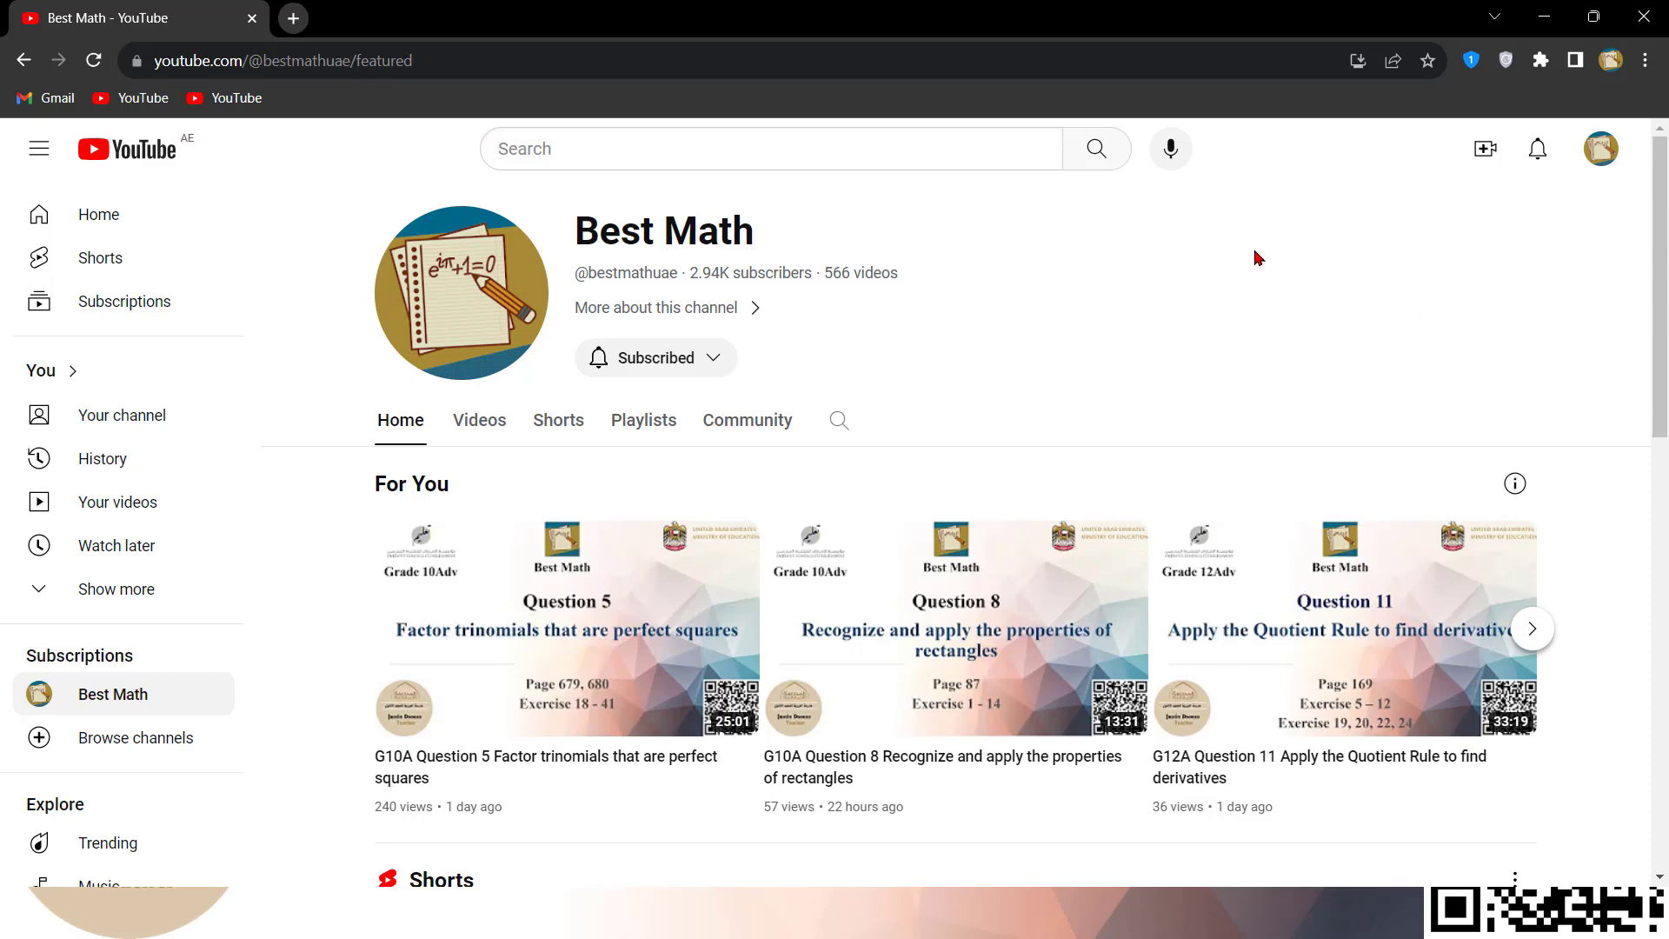
{"action": "mouse_move", "coordinate": [619, 195]}
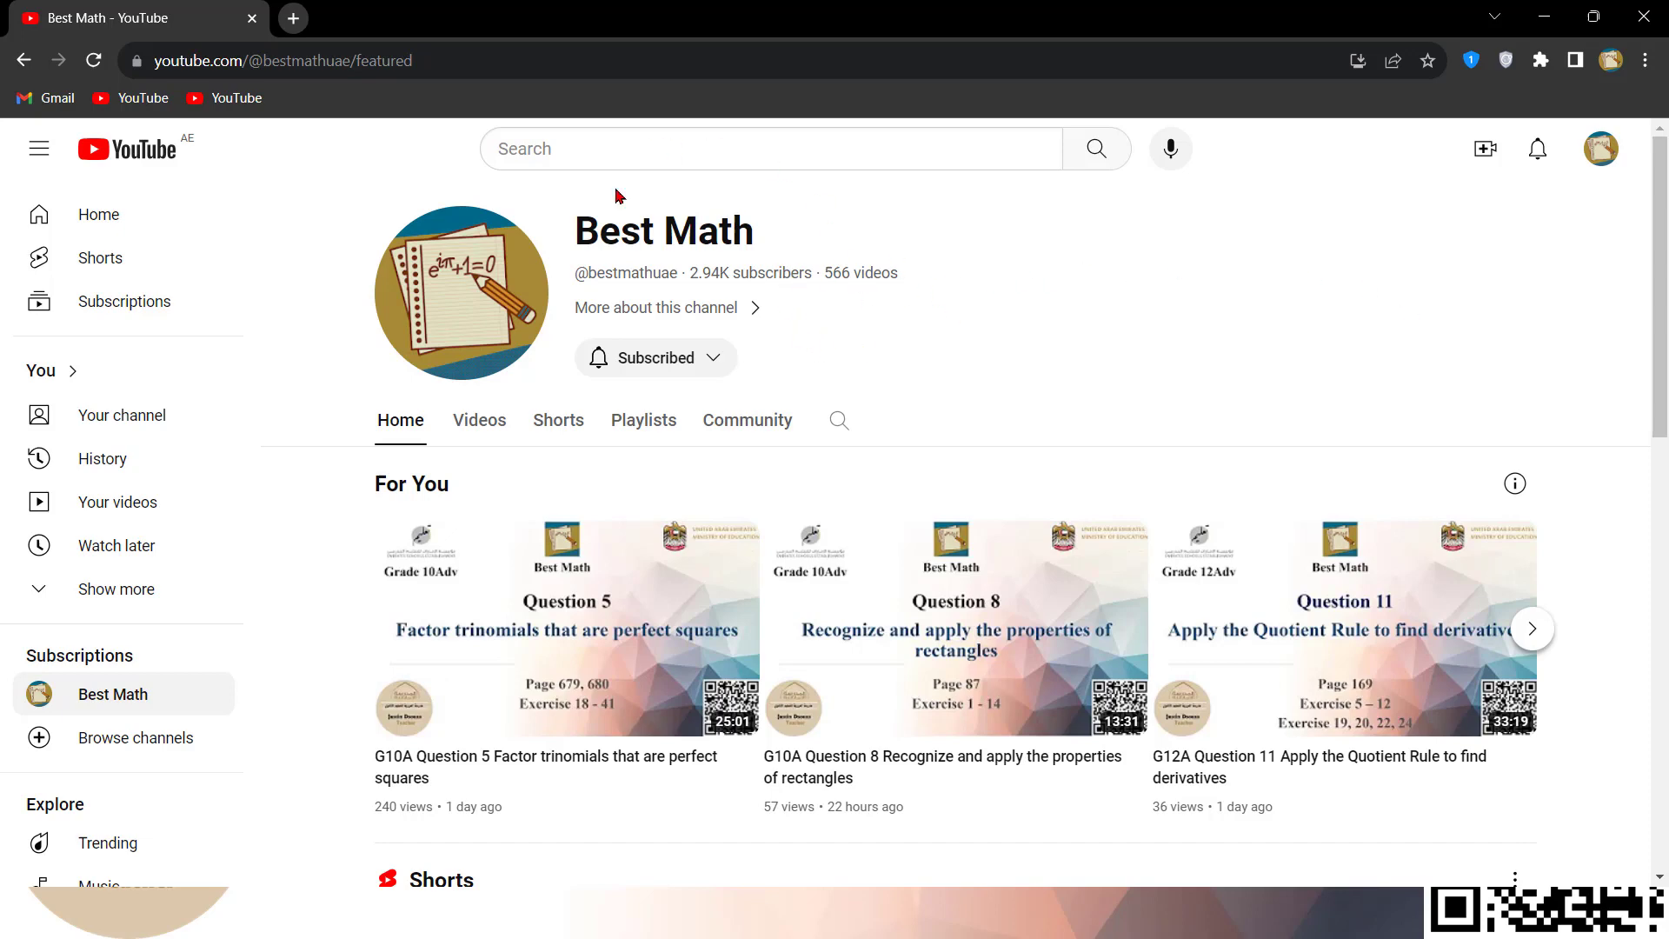
{"action": "mouse_move", "coordinate": [689, 273]}
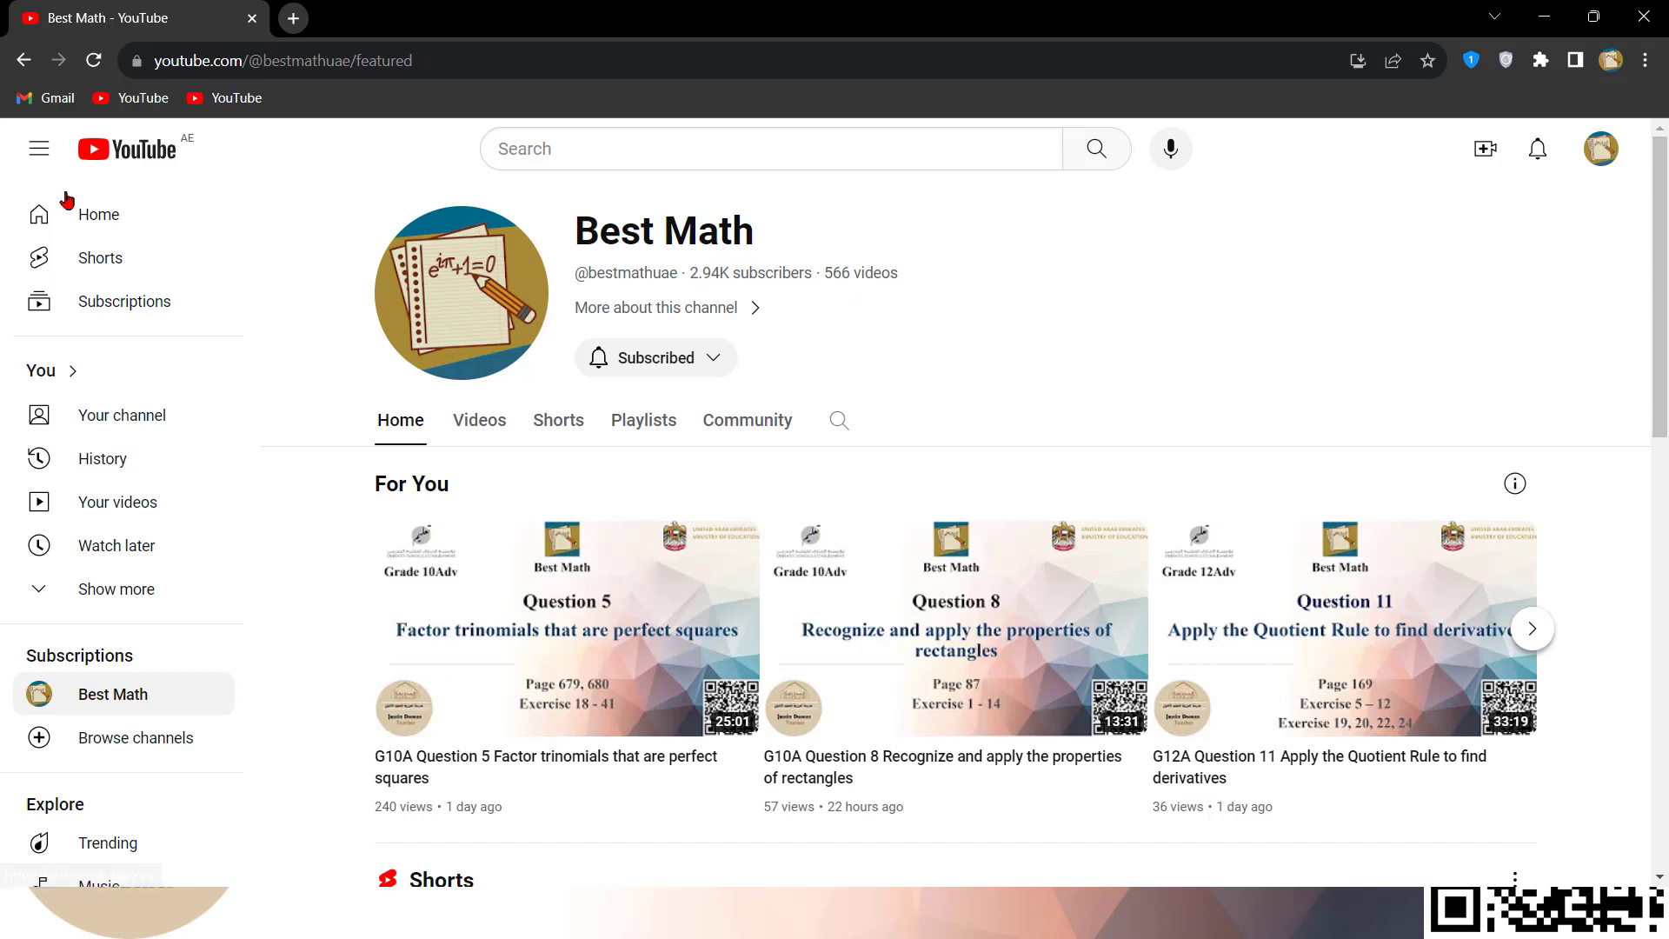
{"action": "mouse_move", "coordinate": [745, 292]}
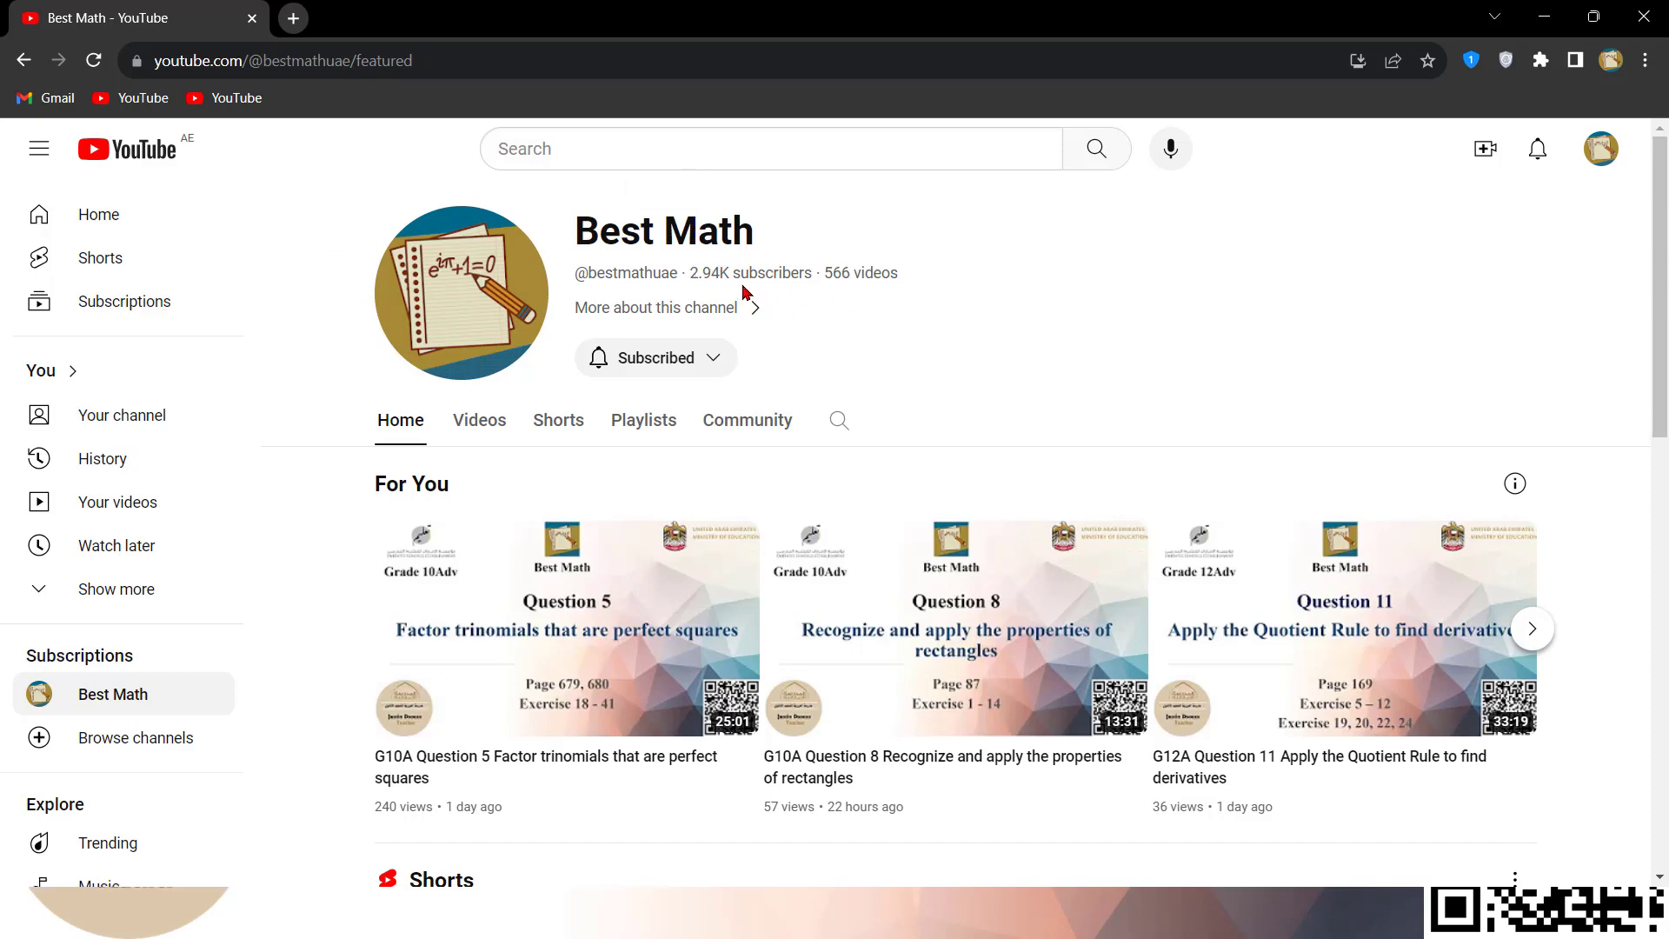
{"action": "mouse_move", "coordinate": [699, 601]}
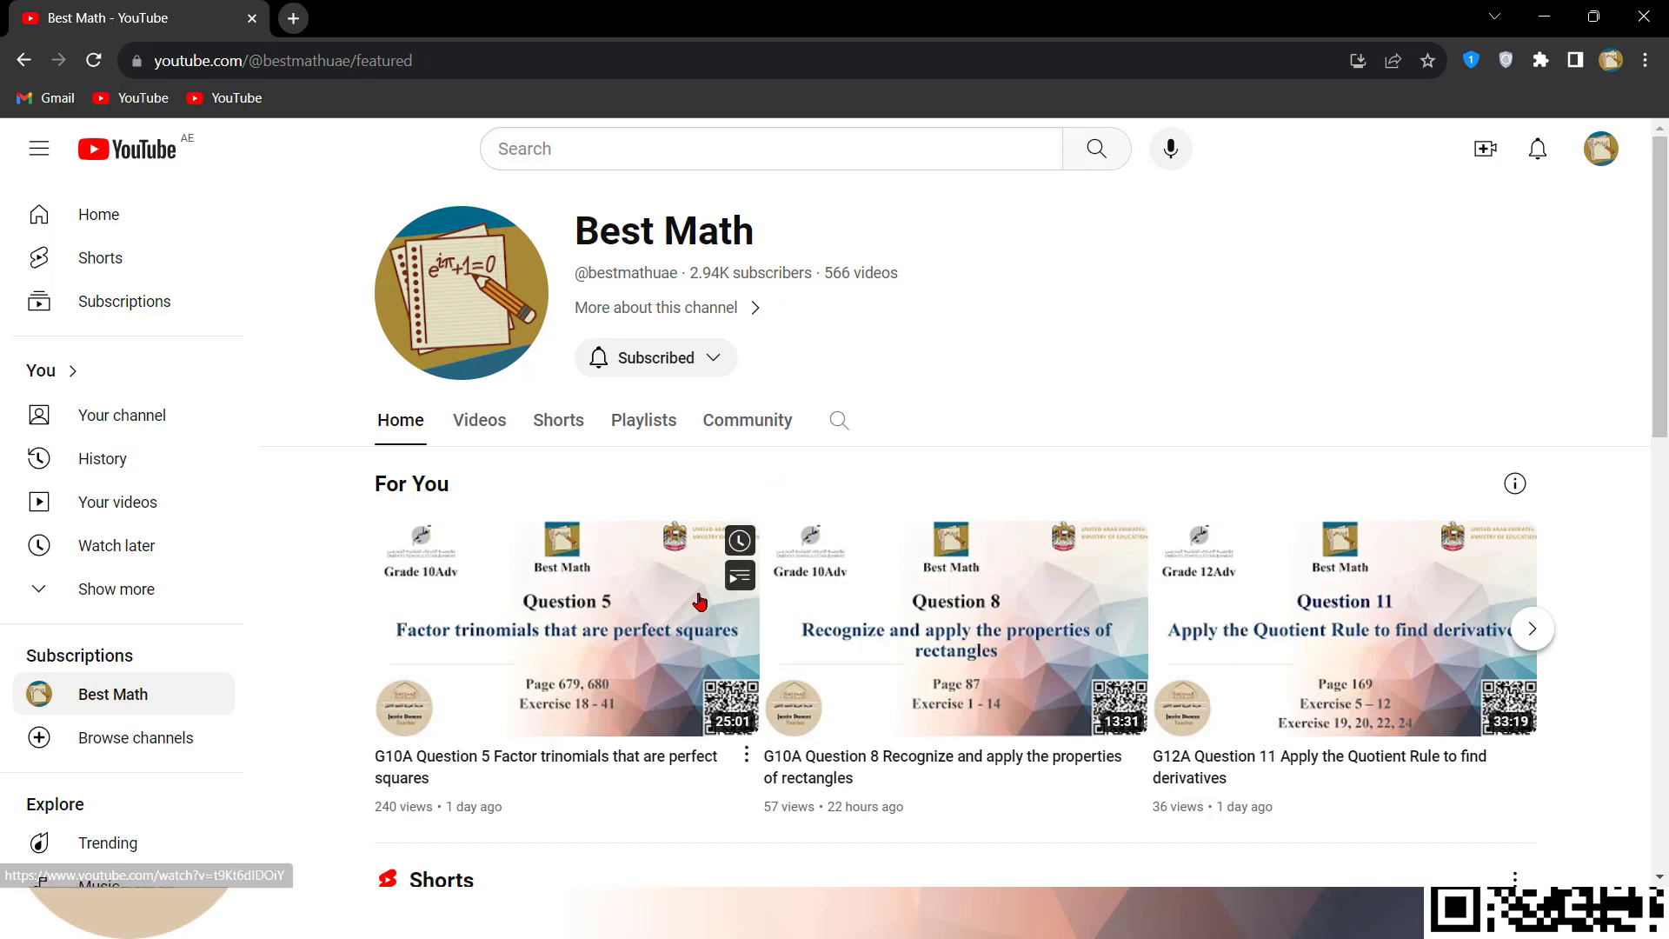
Browse the Best Math channel's uploaded videos
{"action": "left_click", "coordinate": [478, 419]}
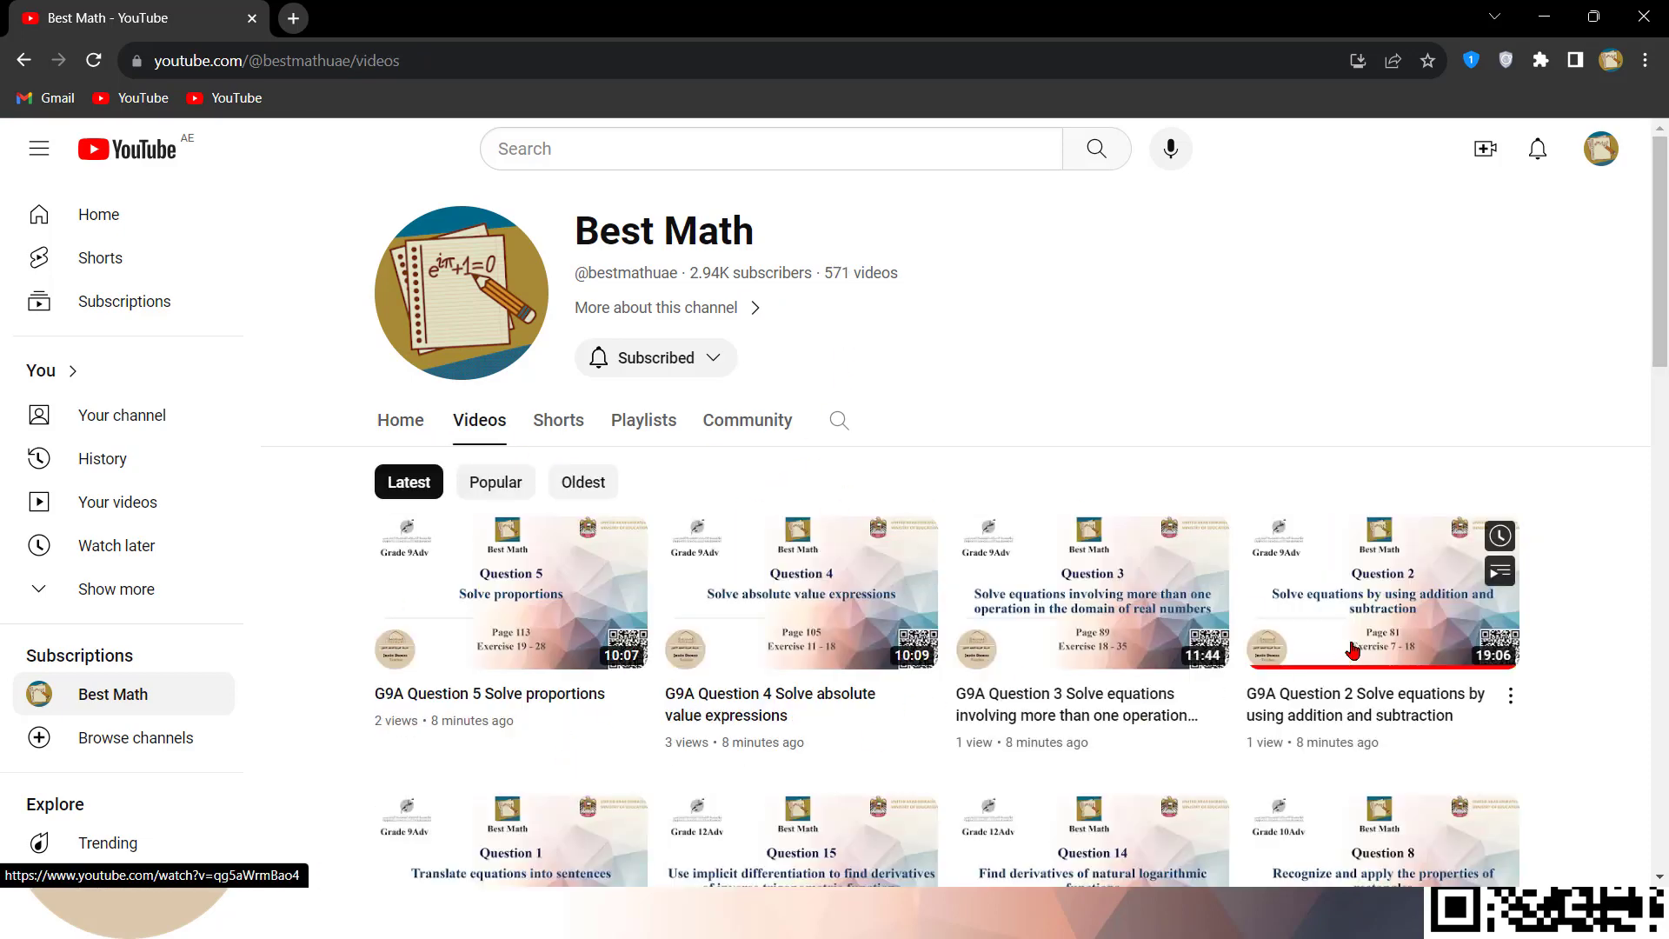
{"action": "scroll", "scroll_direction": "down", "scroll_amount": 3}
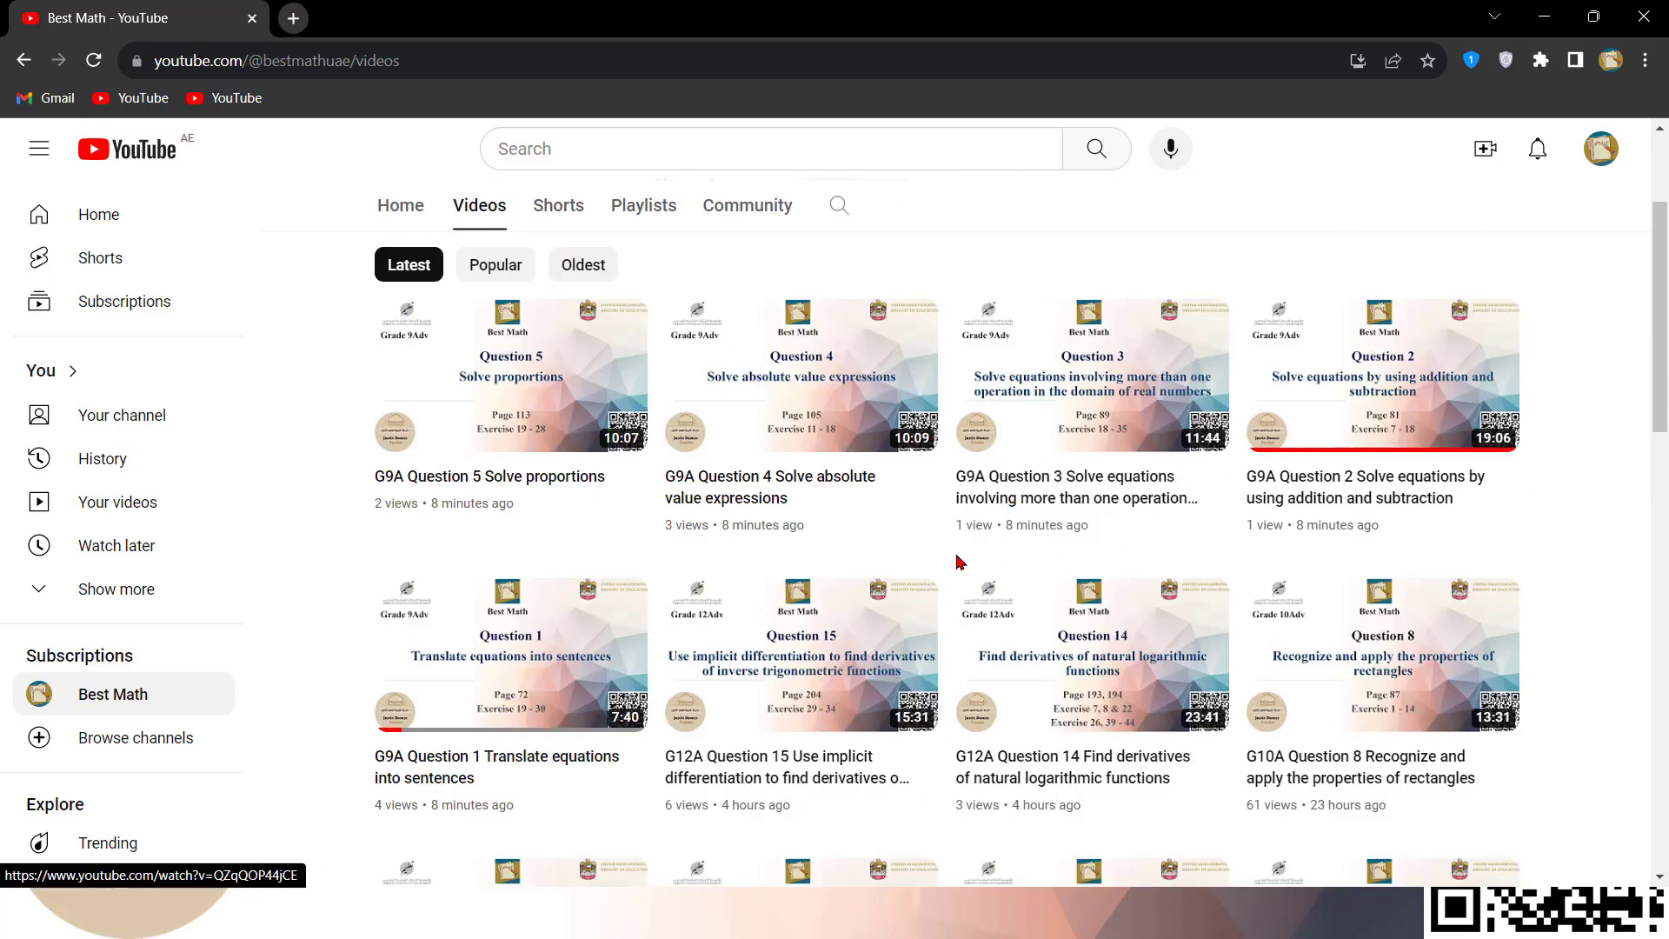
{"action": "scroll", "scroll_direction": "up", "scroll_amount": 3}
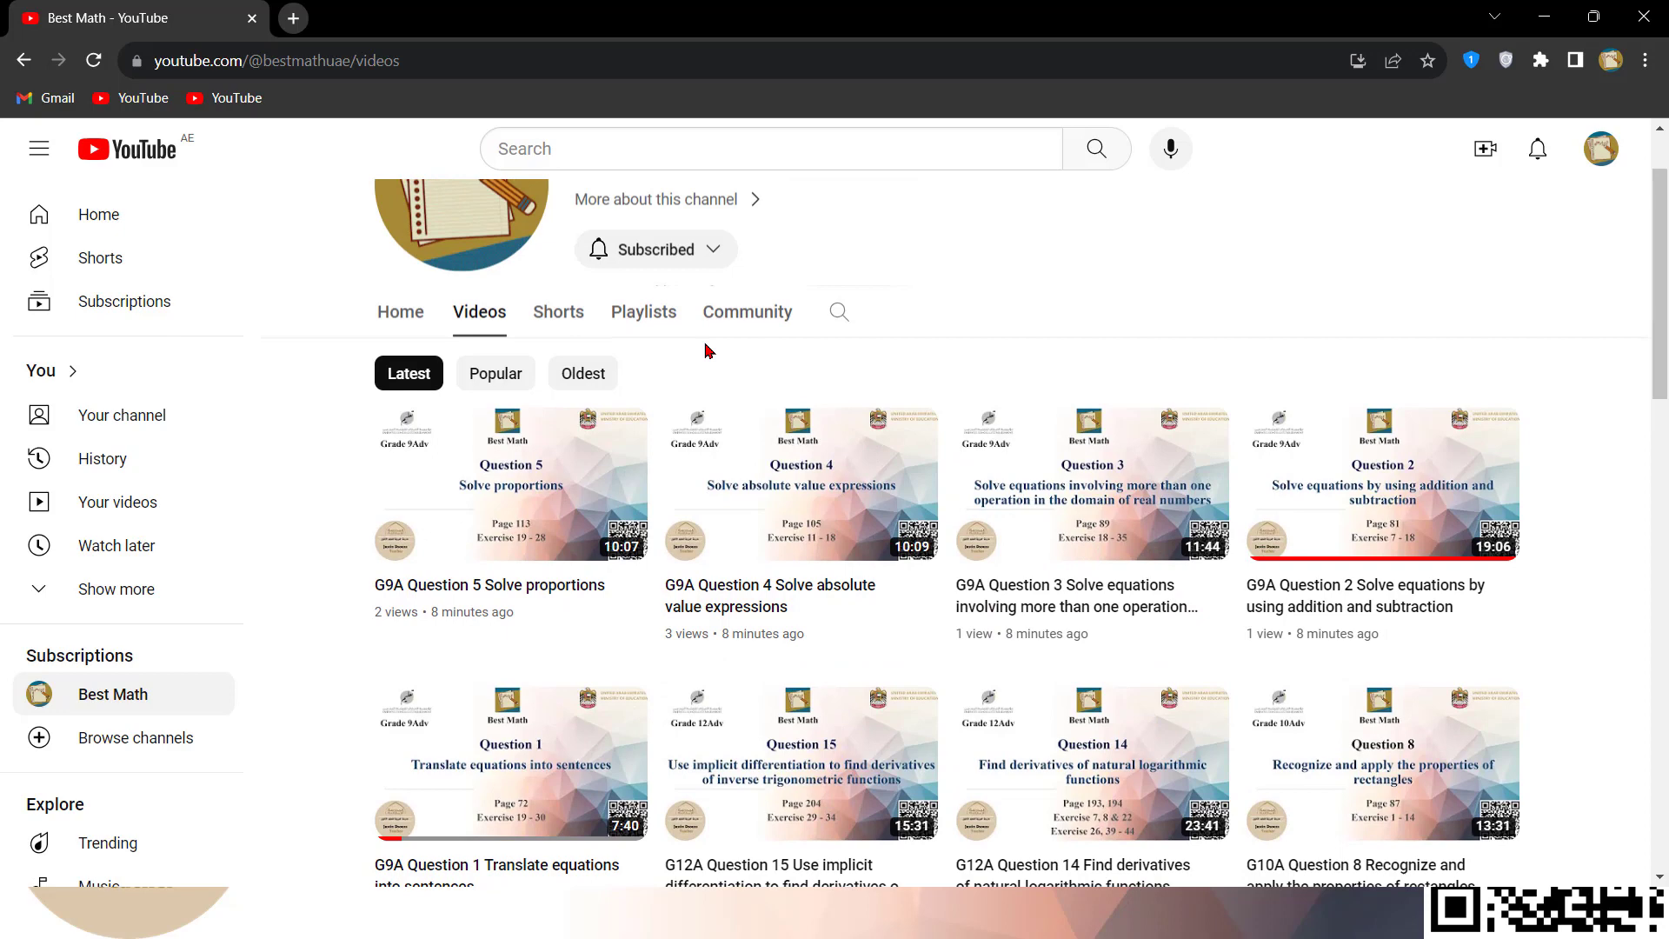
Look through the channel's playlists, returning to EOT1 G9Adv 2023-24
{"action": "left_click", "coordinate": [644, 312]}
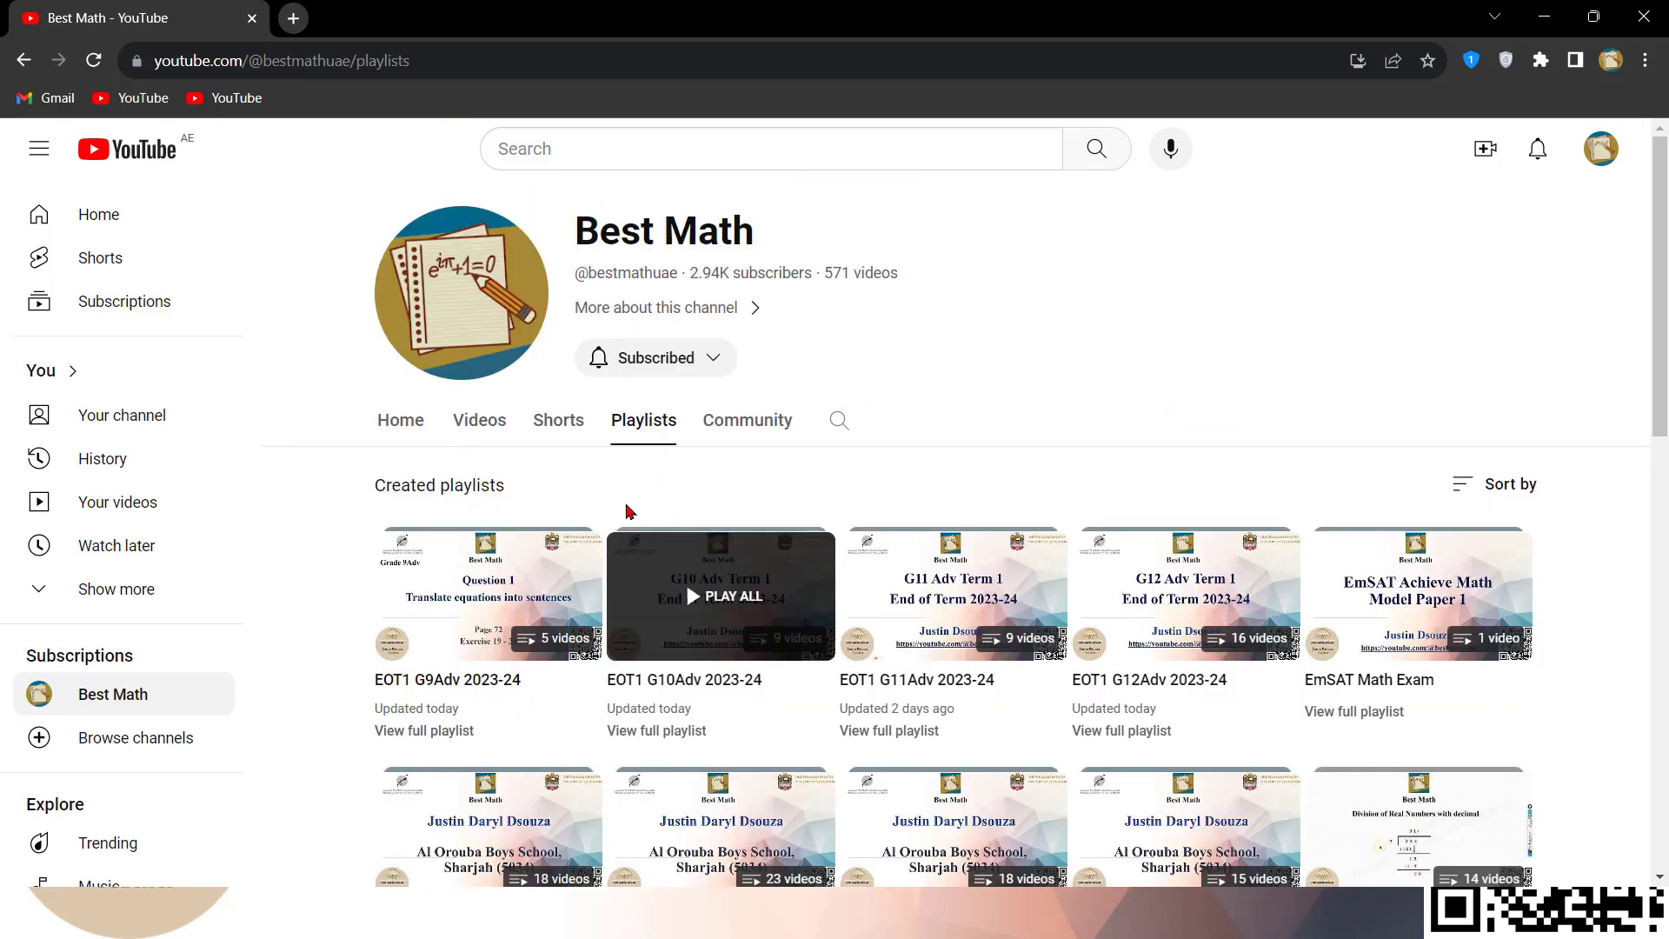
{"action": "mouse_move", "coordinate": [542, 668]}
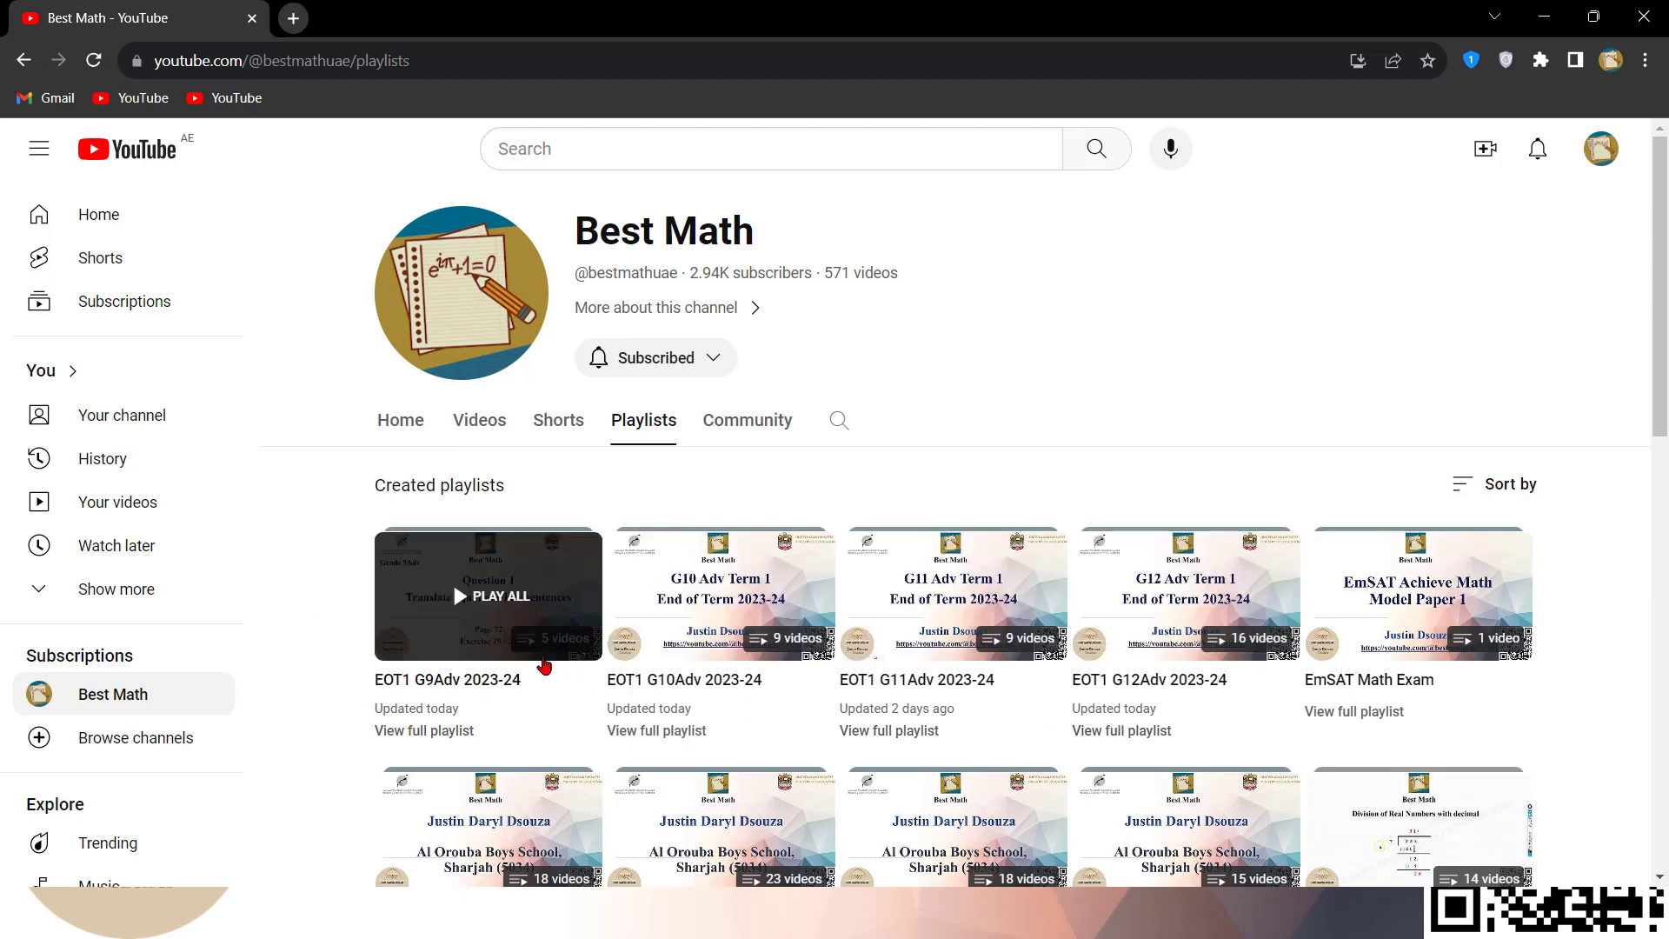
{"action": "scroll", "scroll_direction": "down", "scroll_amount": 3}
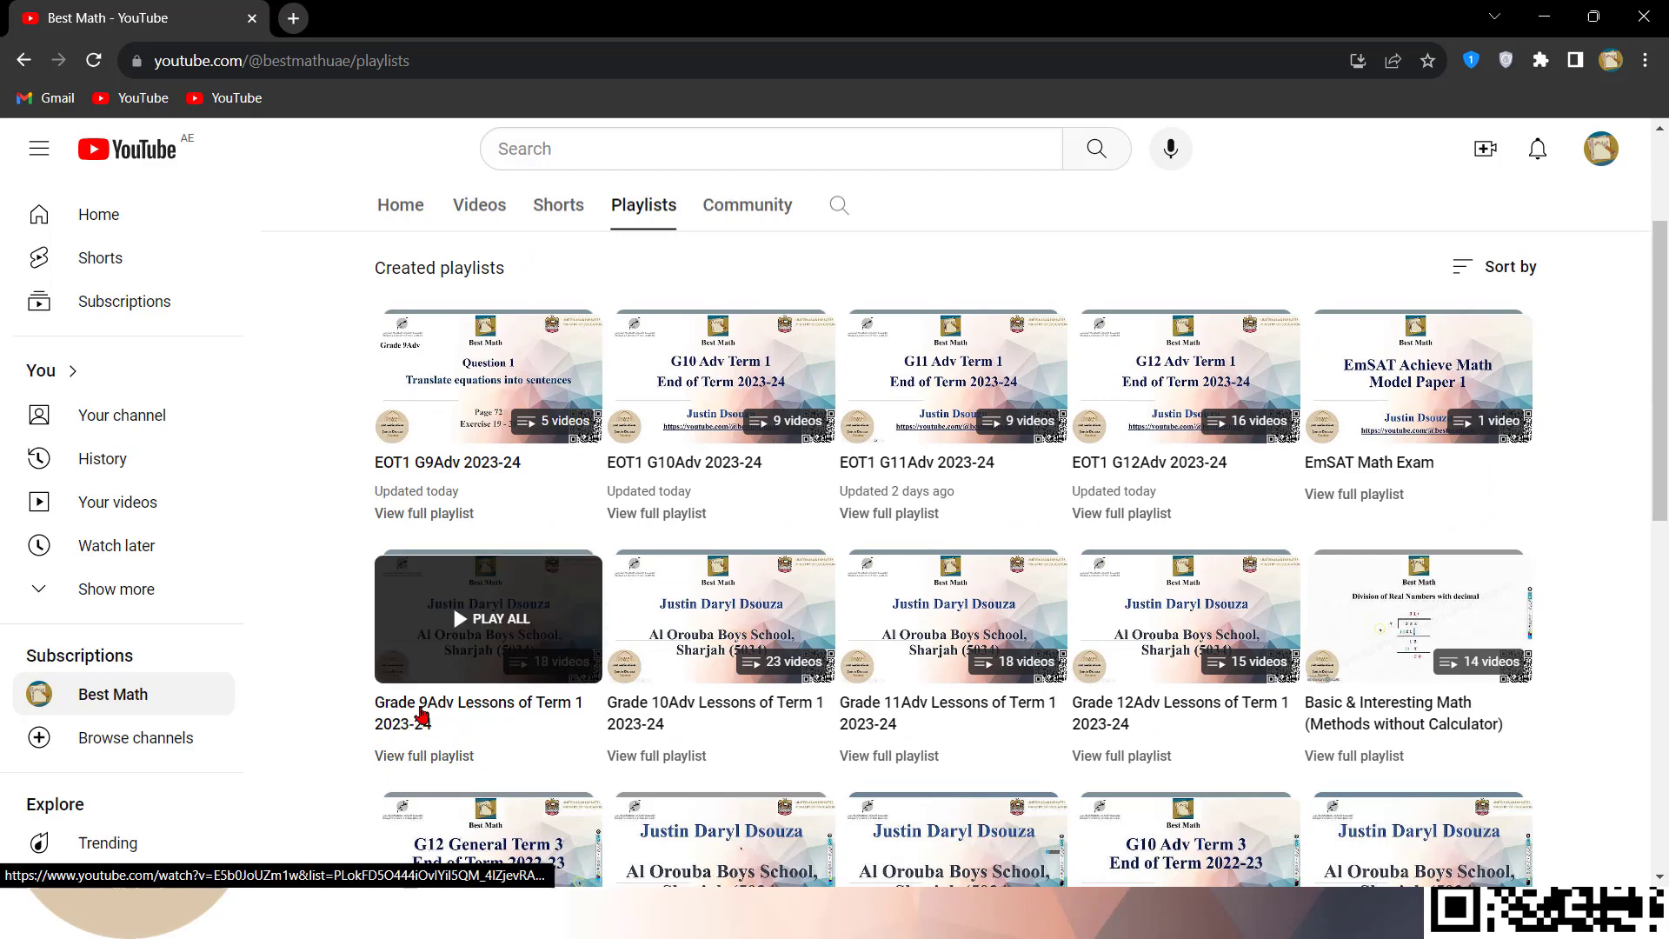
{"action": "mouse_move", "coordinate": [538, 712]}
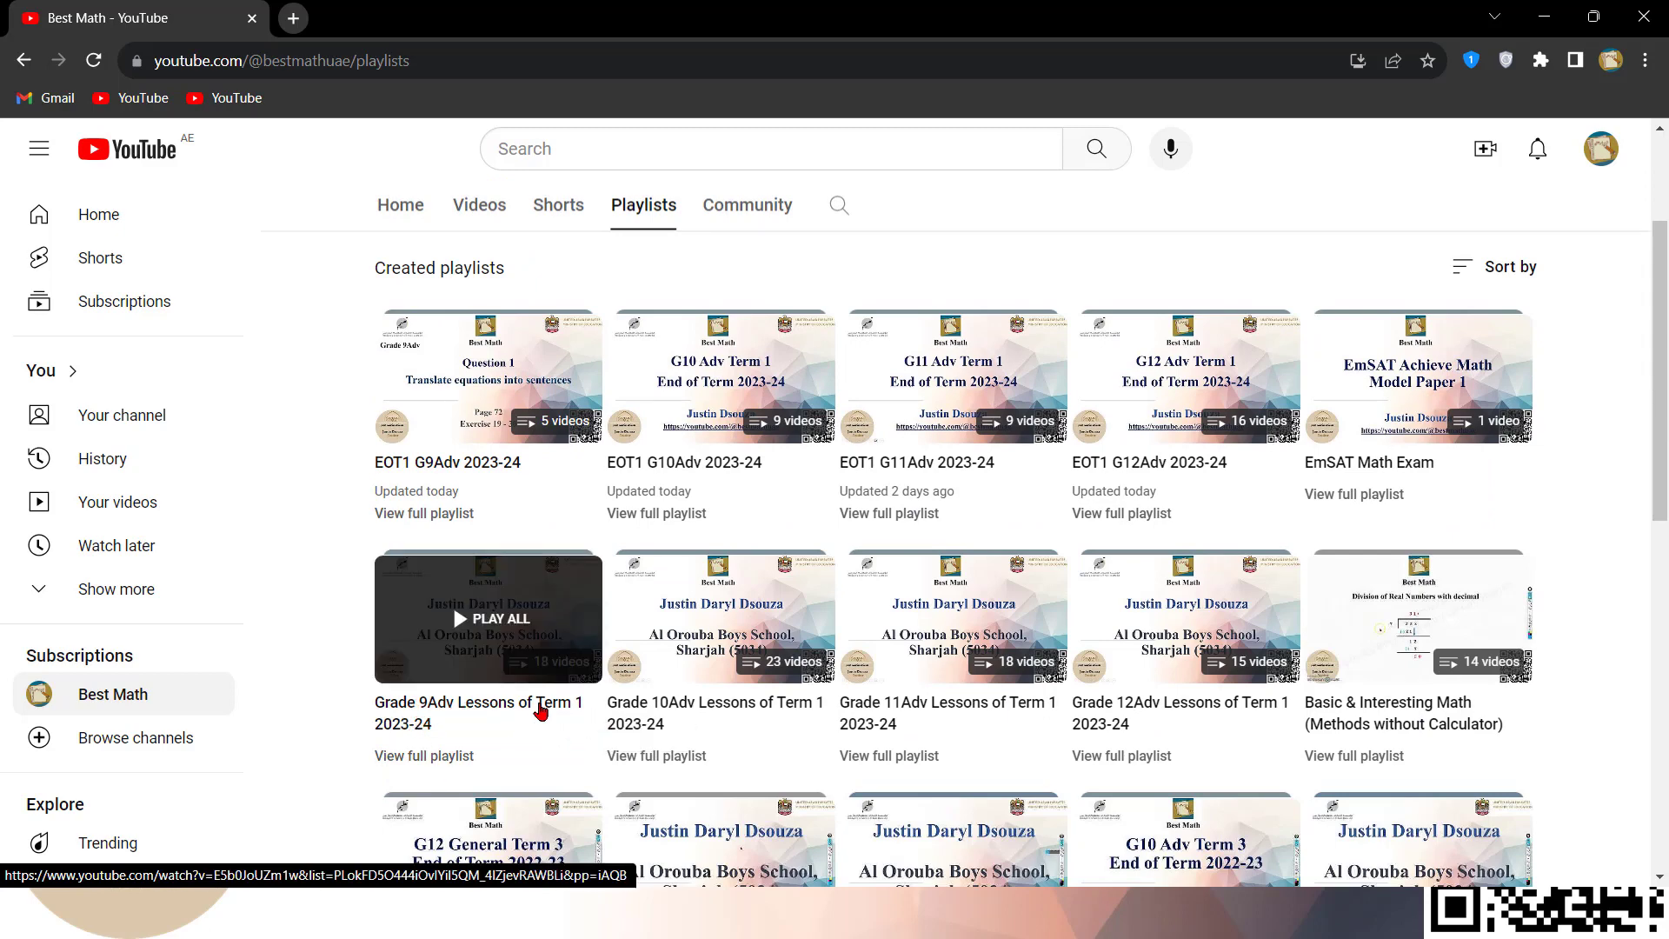
{"action": "mouse_move", "coordinate": [462, 708]}
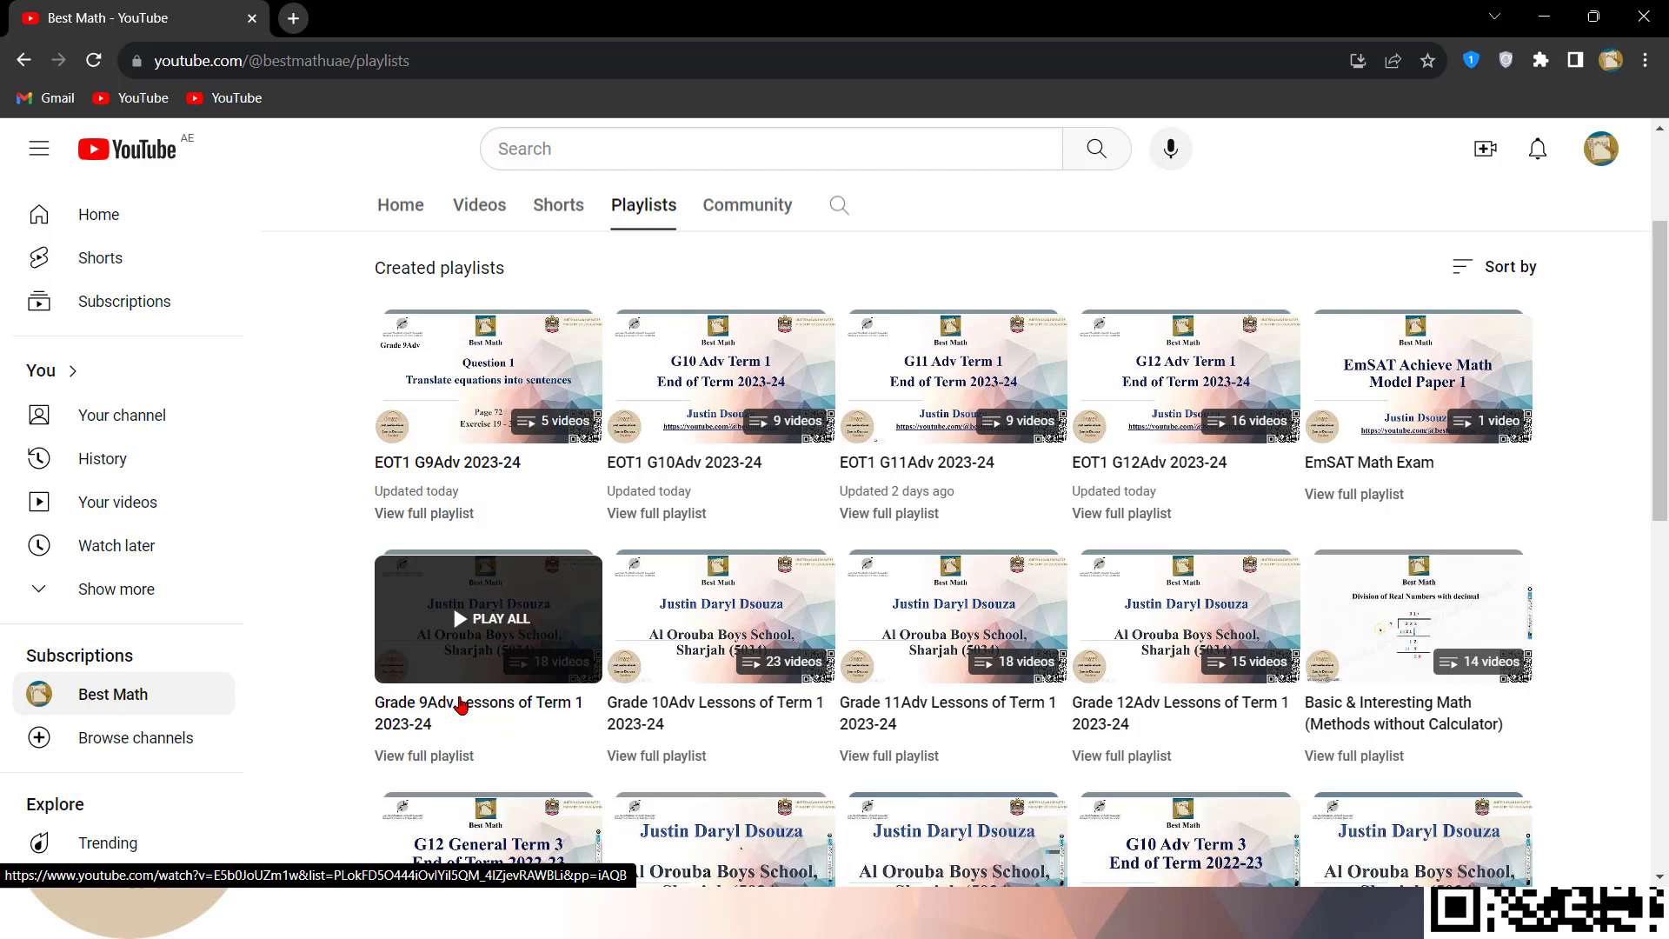
{"action": "scroll", "scroll_direction": "up", "scroll_amount": 3}
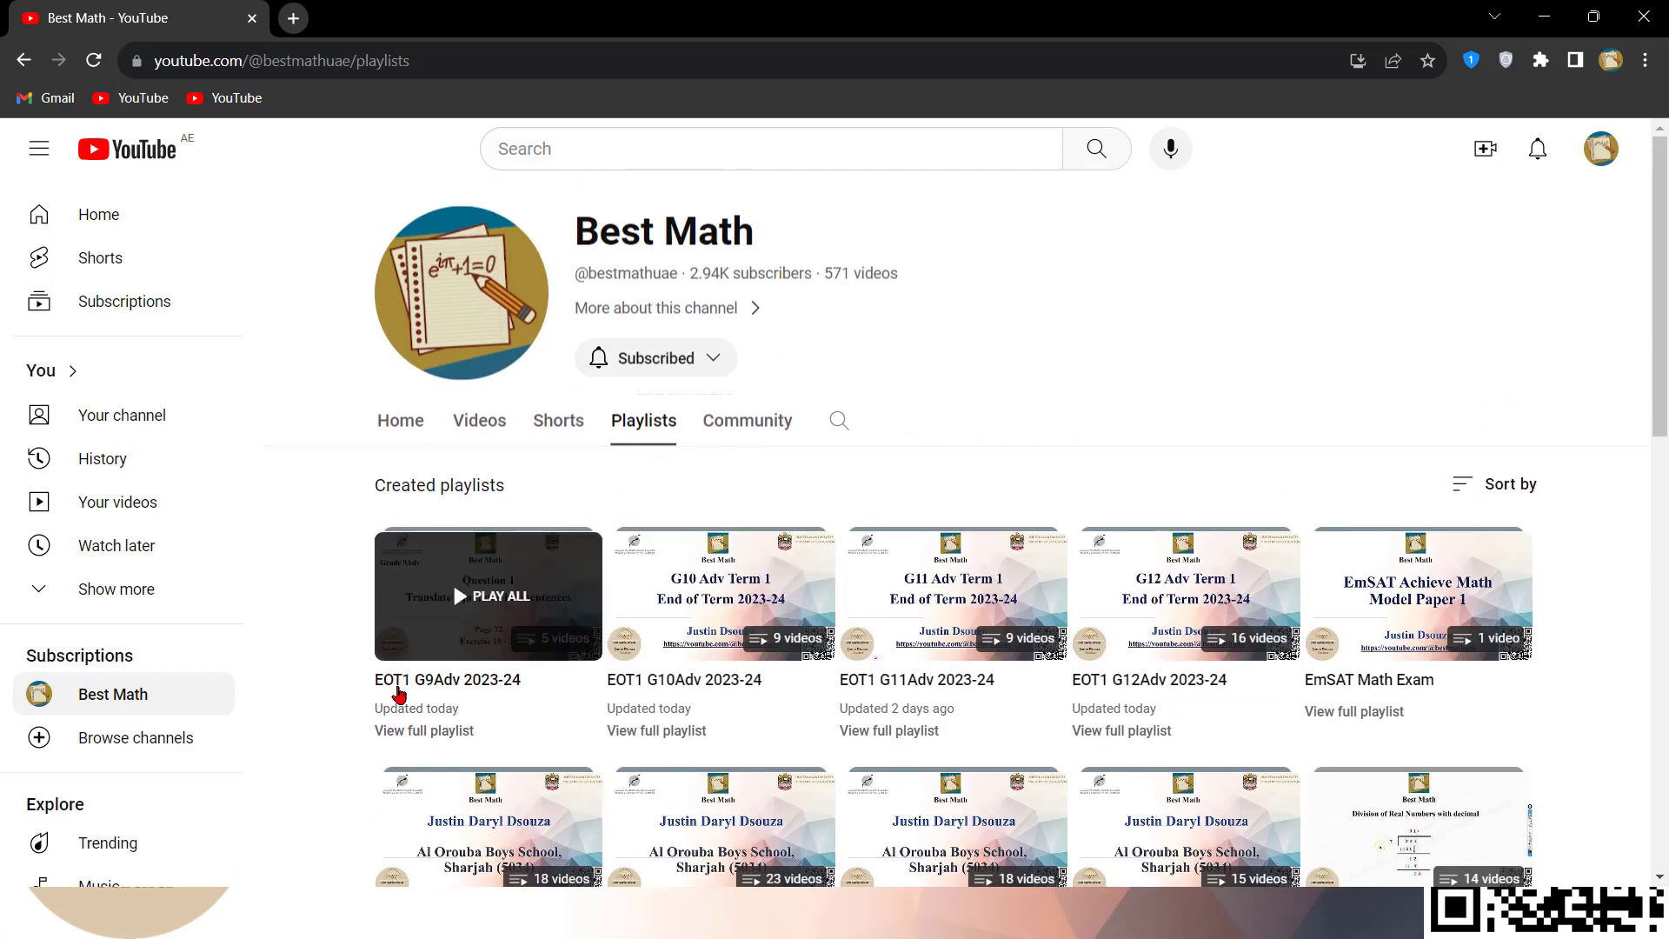
{"action": "mouse_move", "coordinate": [437, 668]}
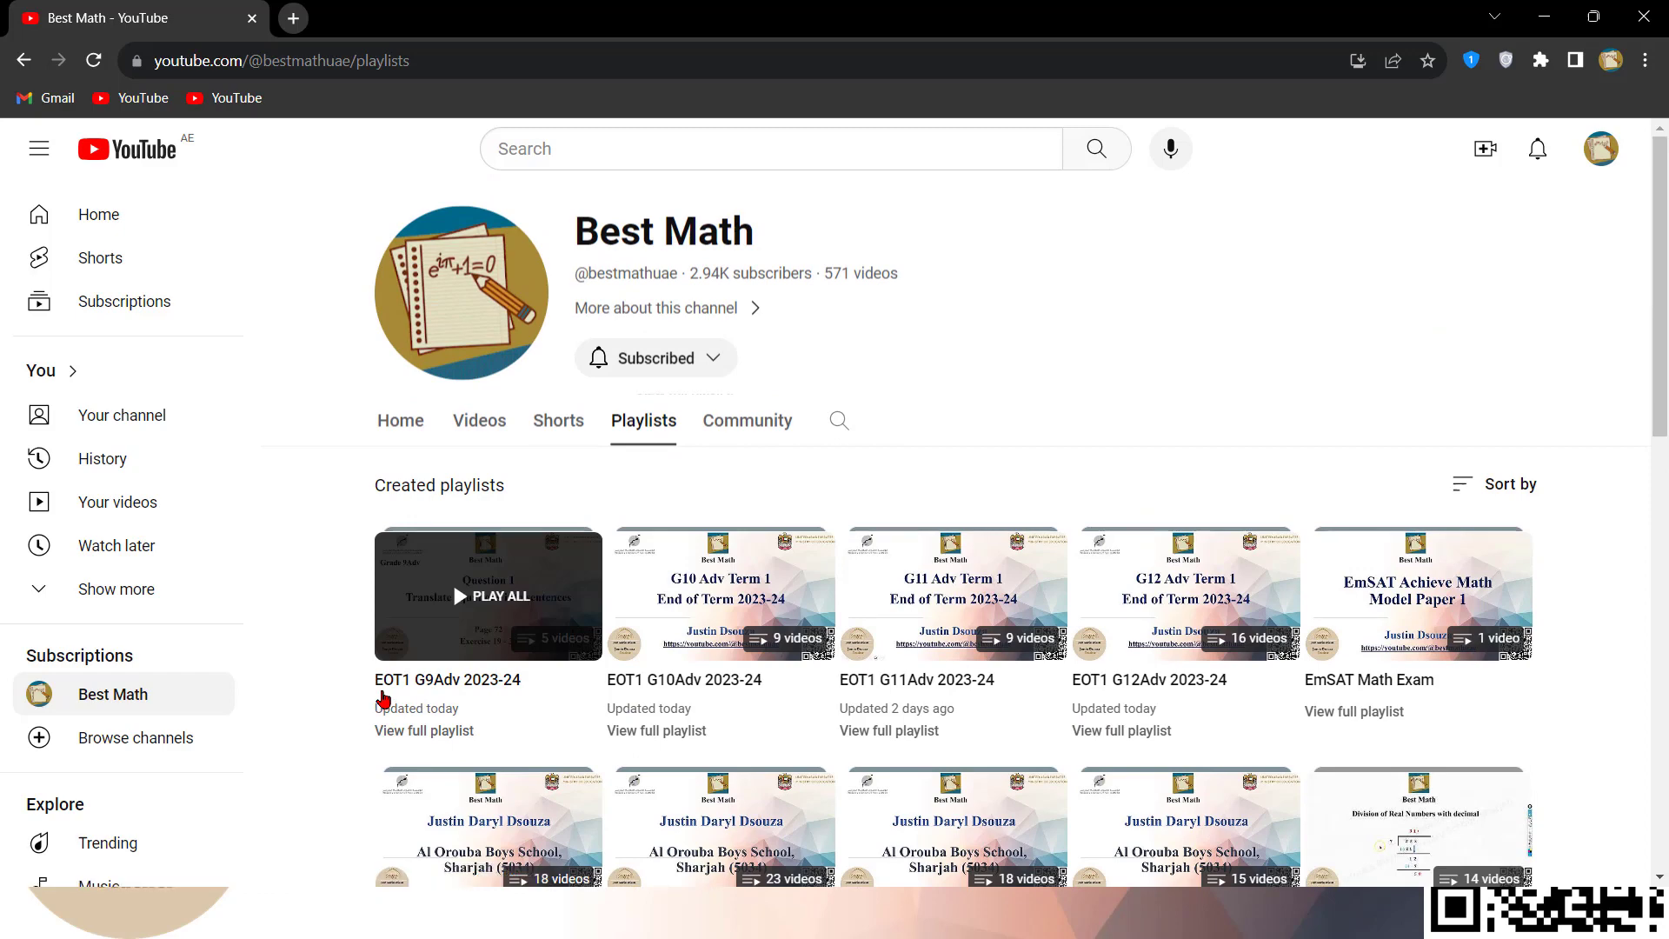
{"action": "mouse_move", "coordinate": [424, 731]}
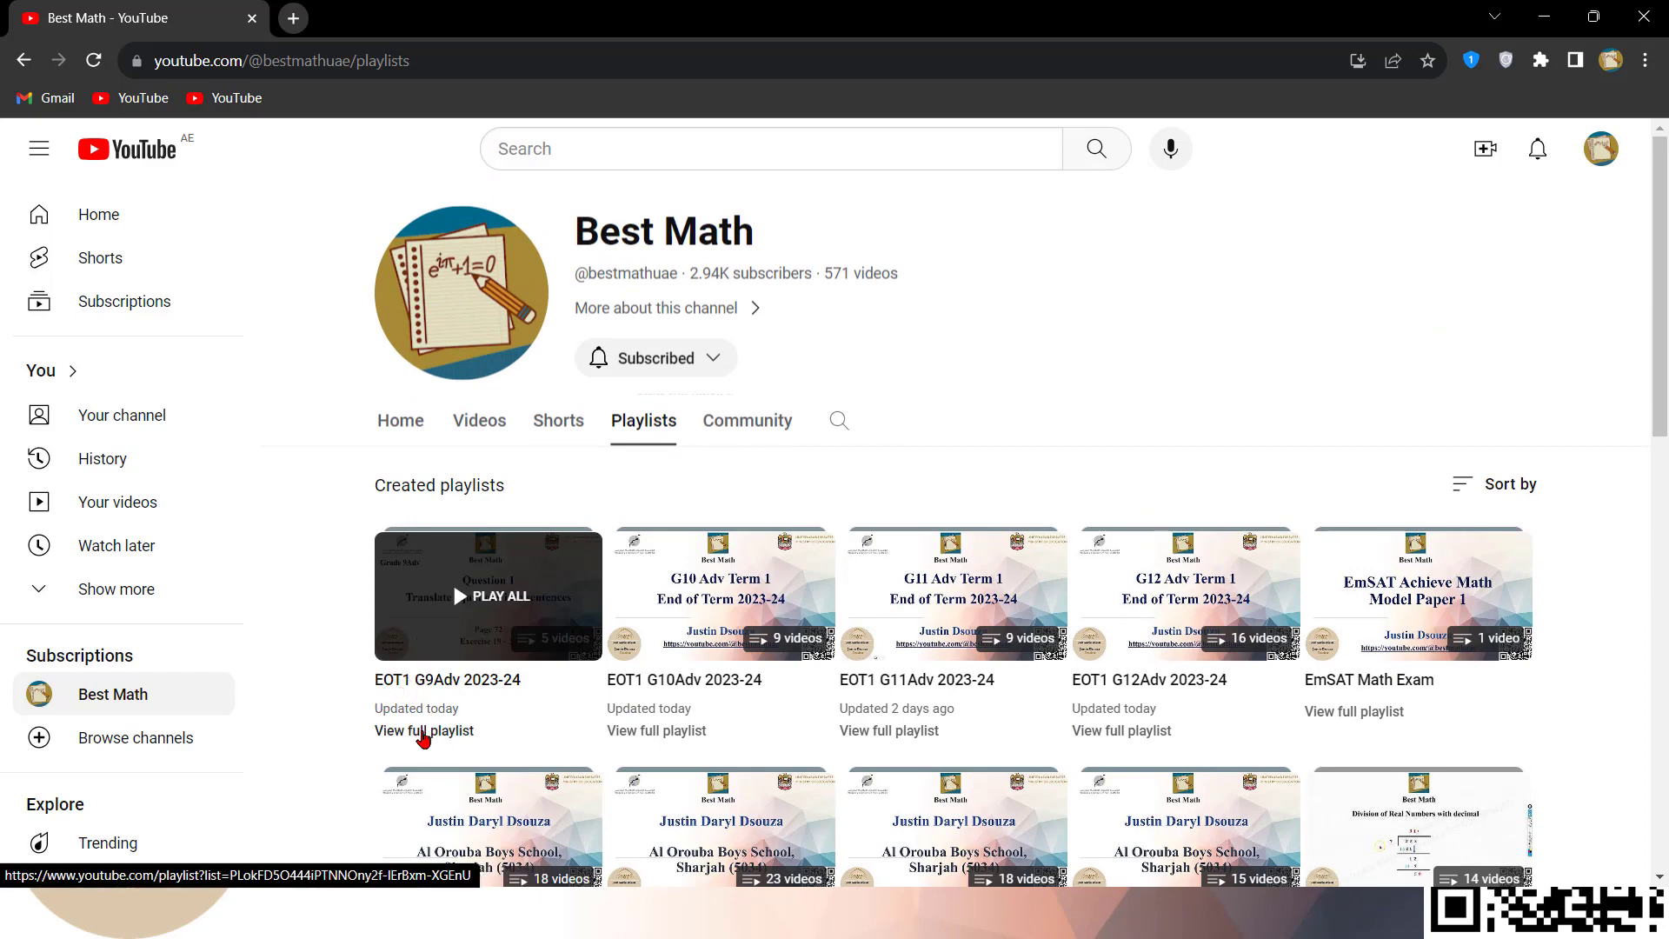
Open the full EOT1 G9Adv 2023-24 playlist and play G9A Question 1
{"action": "left_click", "coordinate": [423, 730]}
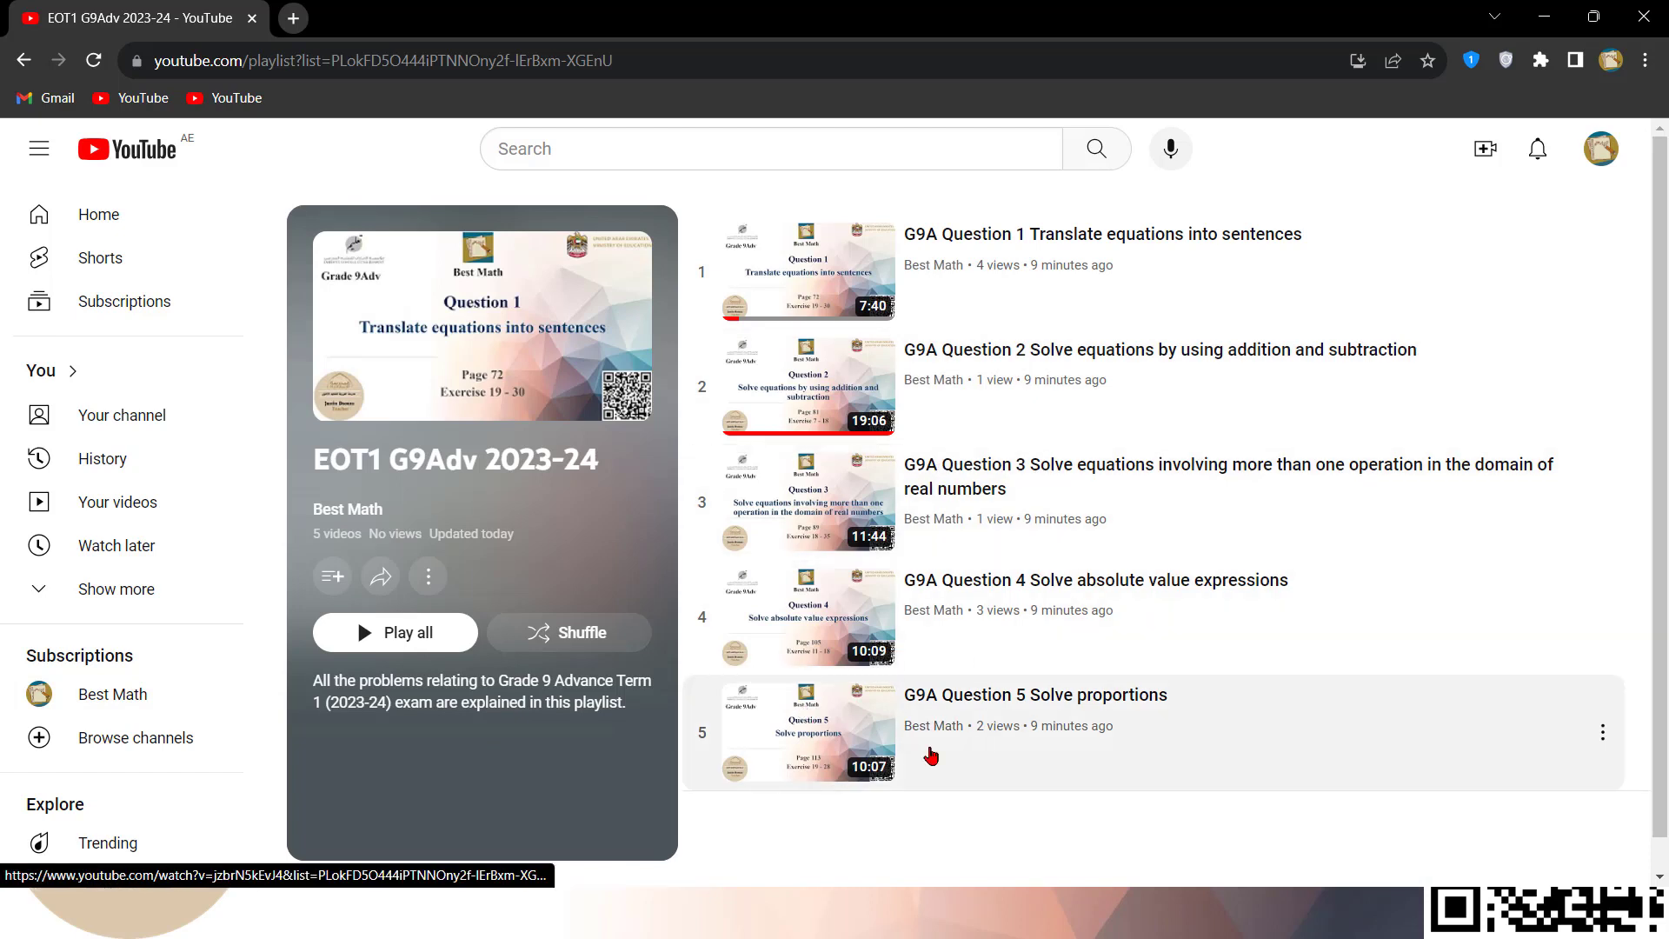
{"action": "mouse_move", "coordinate": [974, 451]}
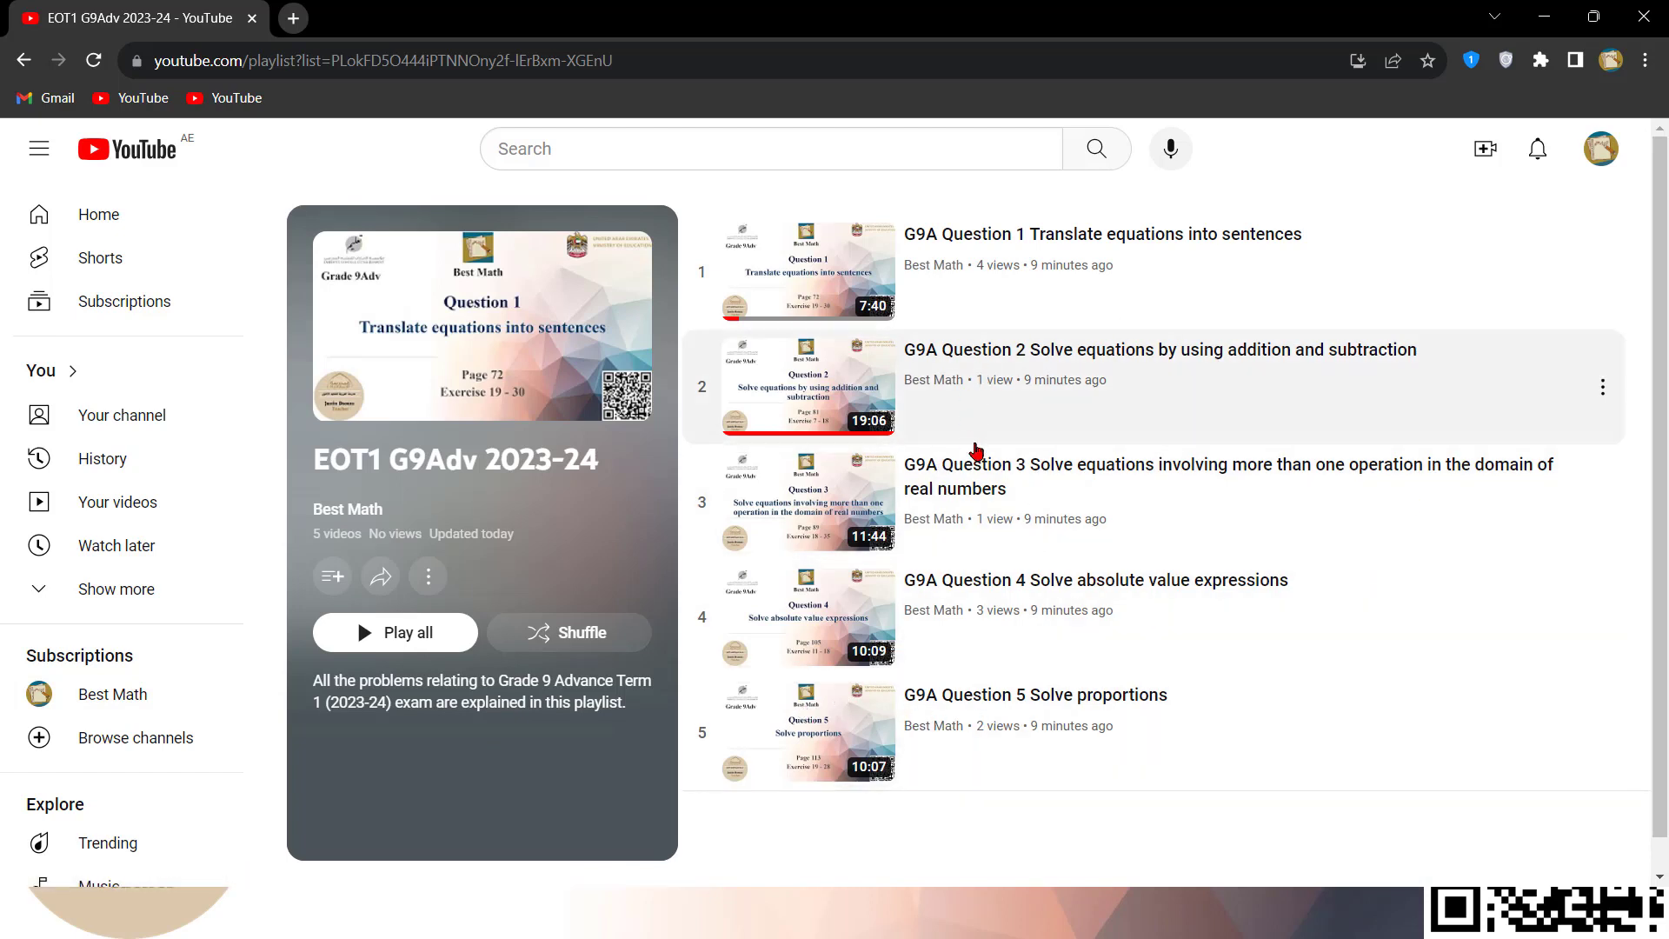
{"action": "mouse_move", "coordinate": [1055, 688]}
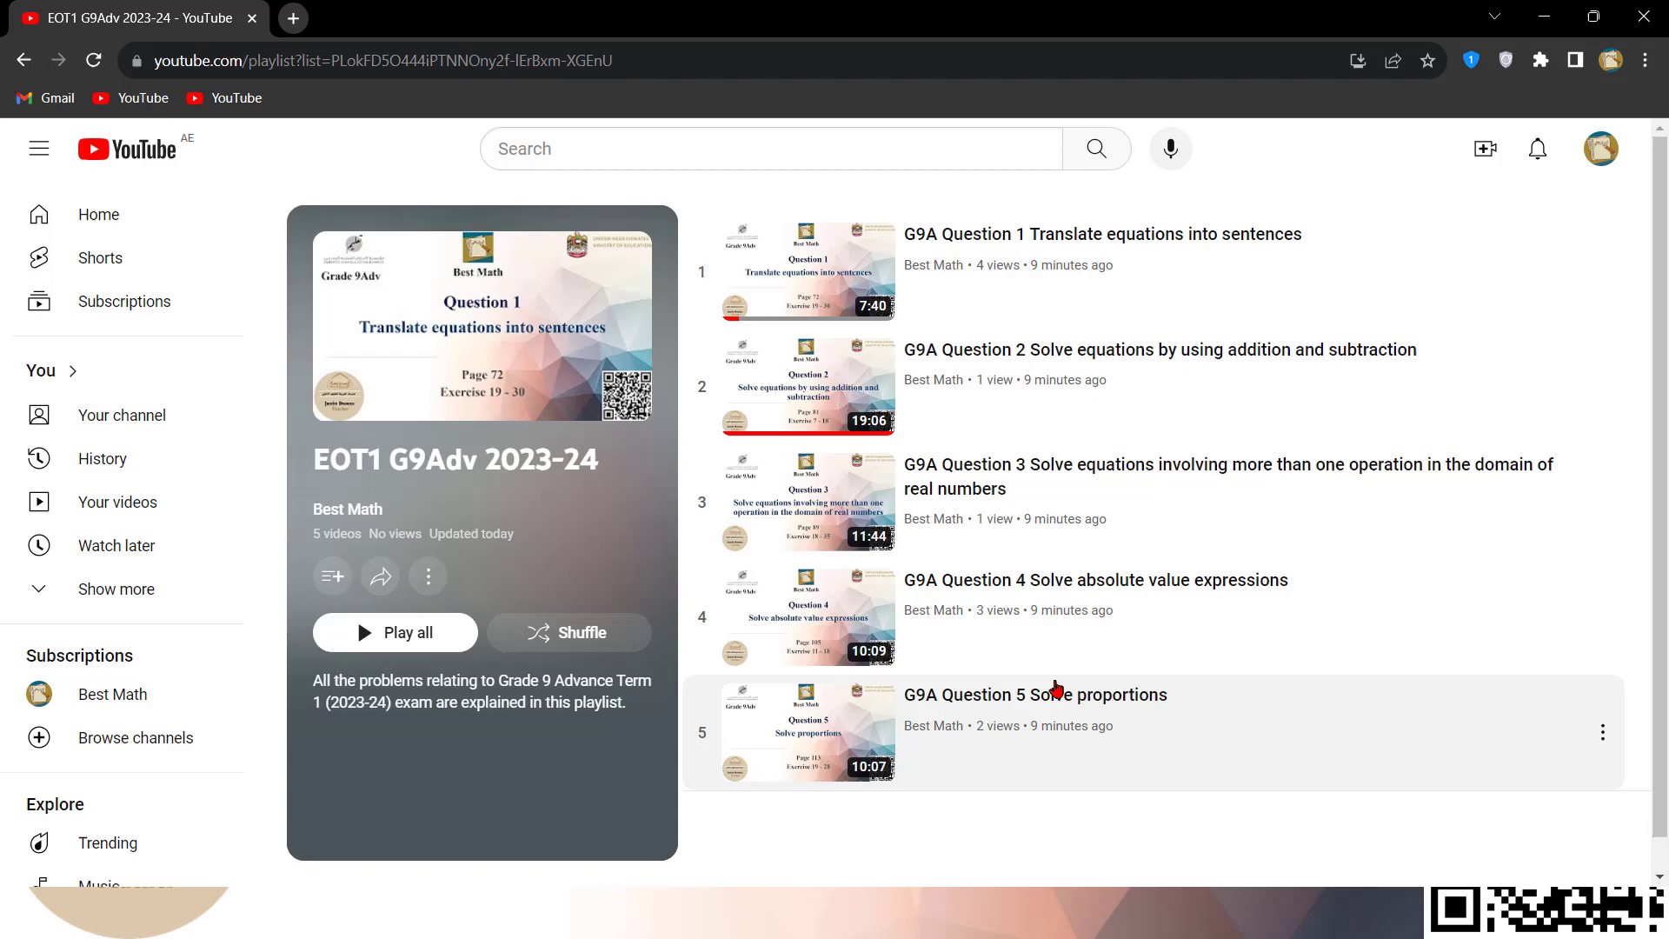
{"action": "mouse_move", "coordinate": [892, 351]}
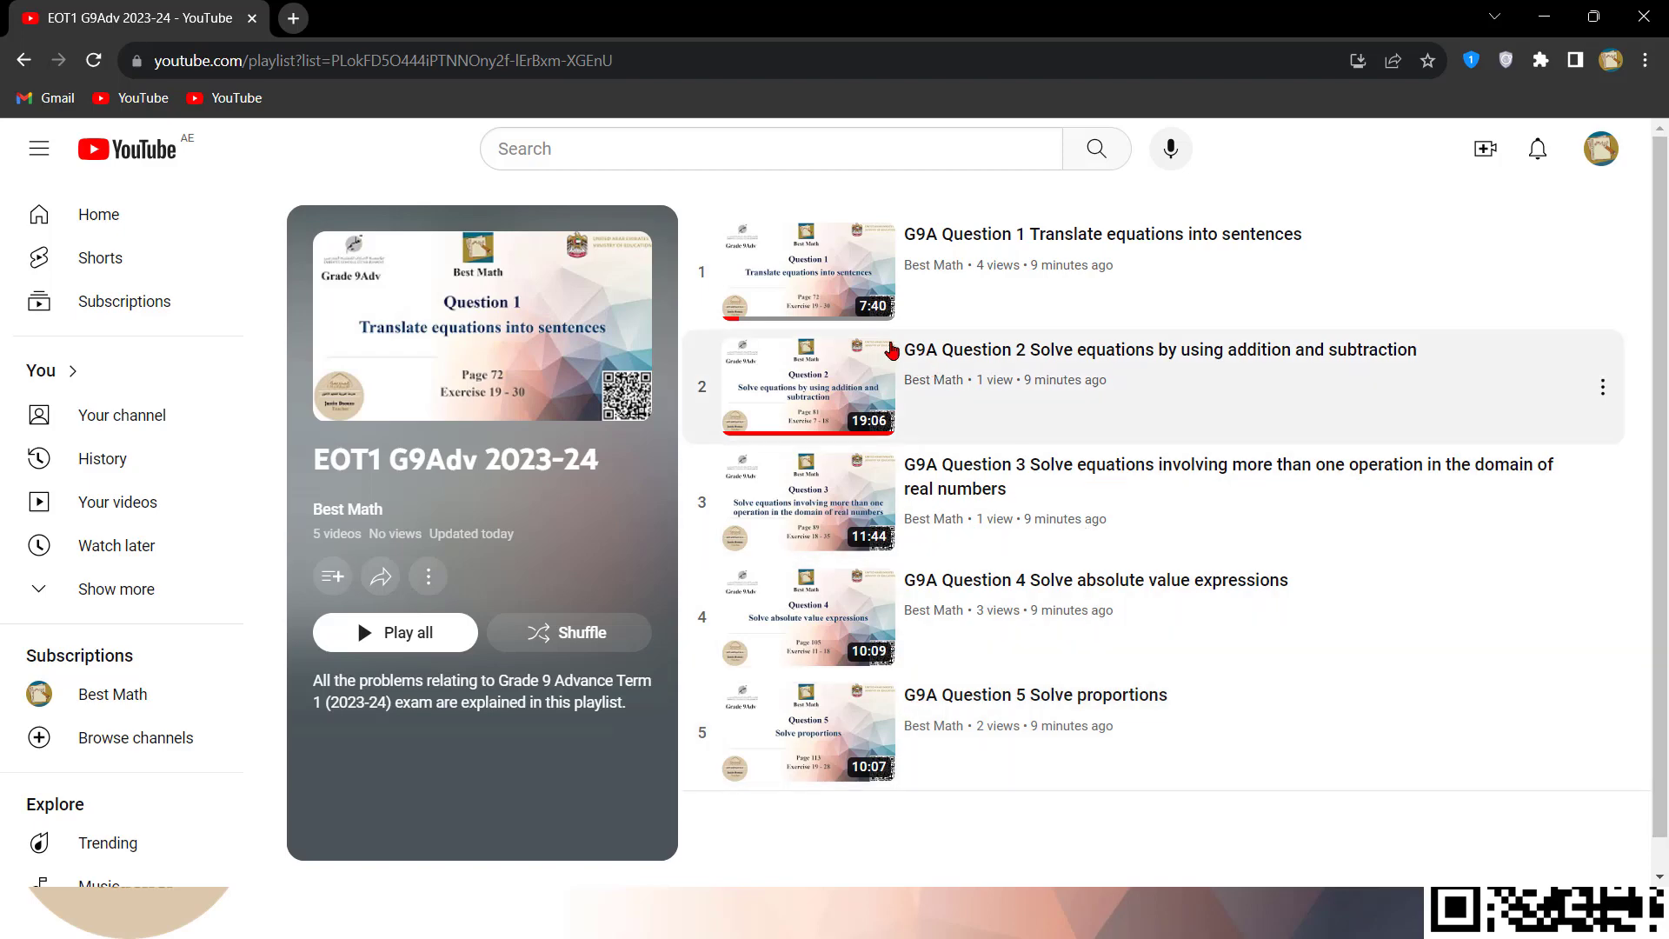
{"action": "mouse_move", "coordinate": [1281, 135]}
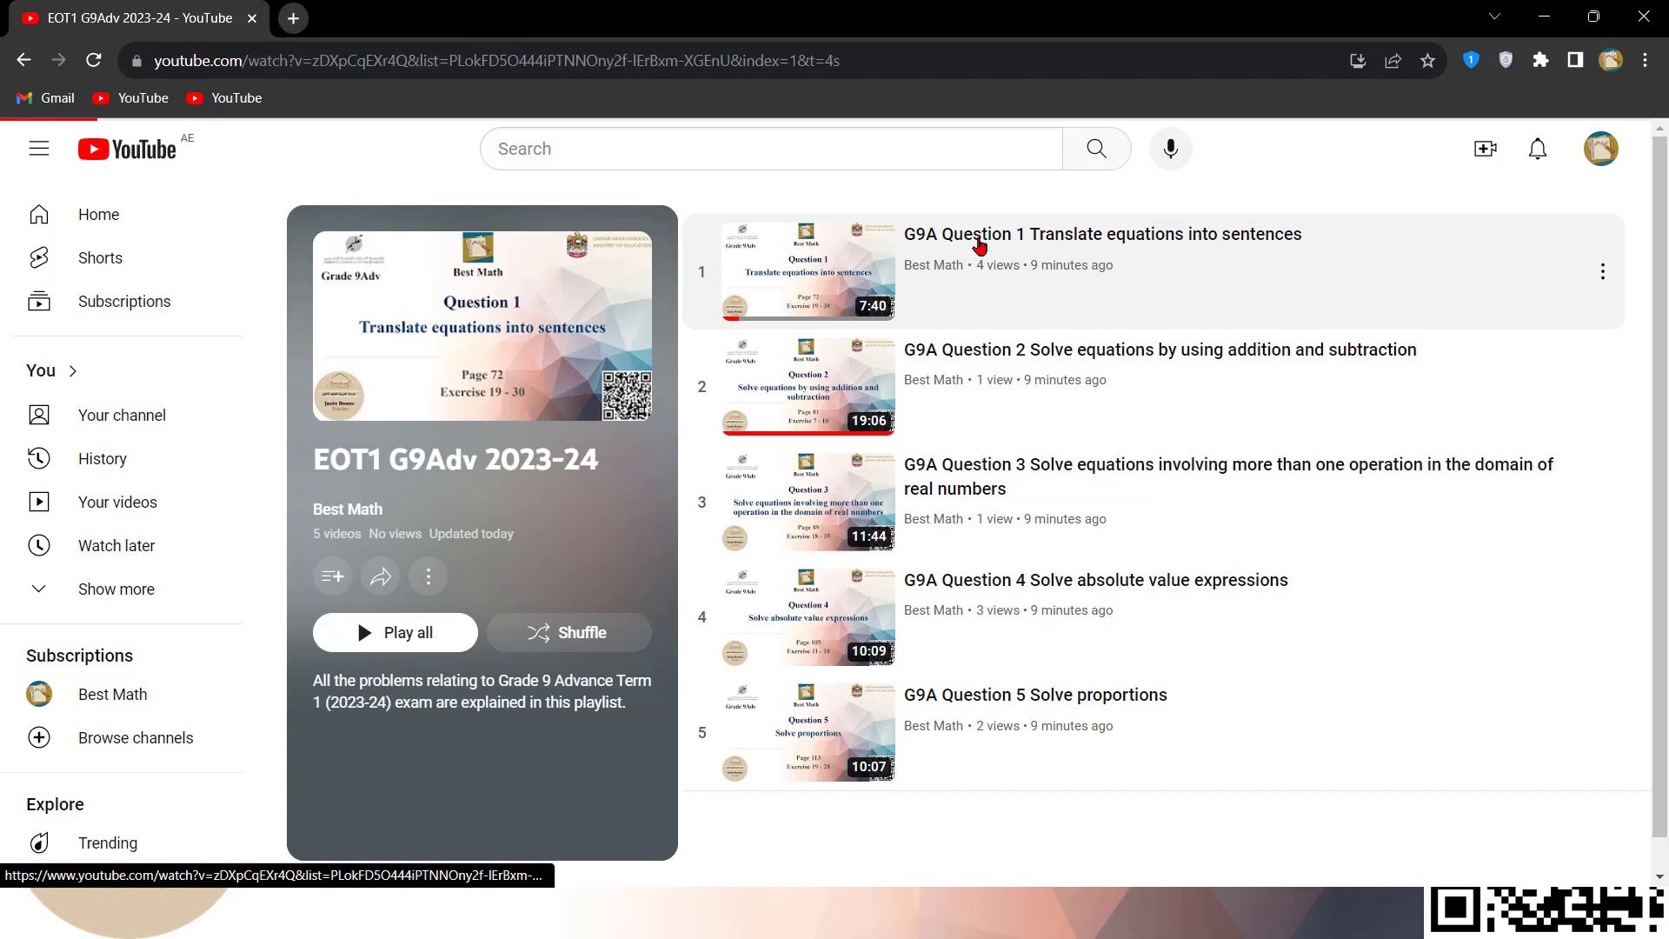
{"action": "left_click", "coordinate": [807, 270]}
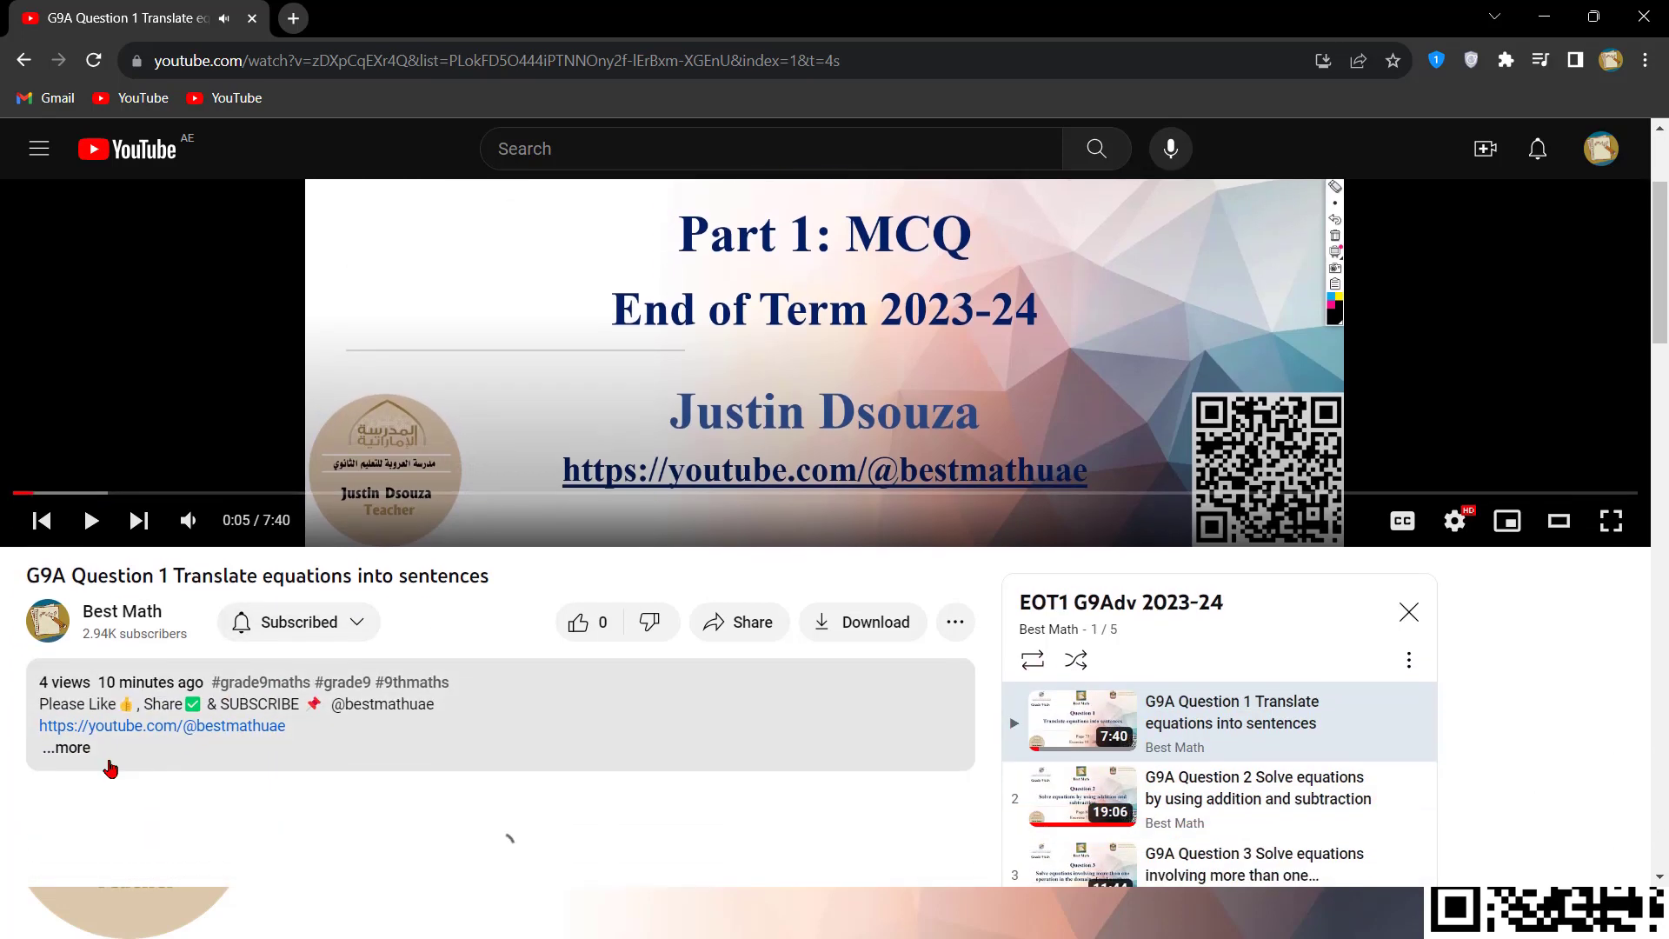
Expand the description and open the EOT presentation Telegram link, then return to the lesson
{"action": "left_click", "coordinate": [65, 747]}
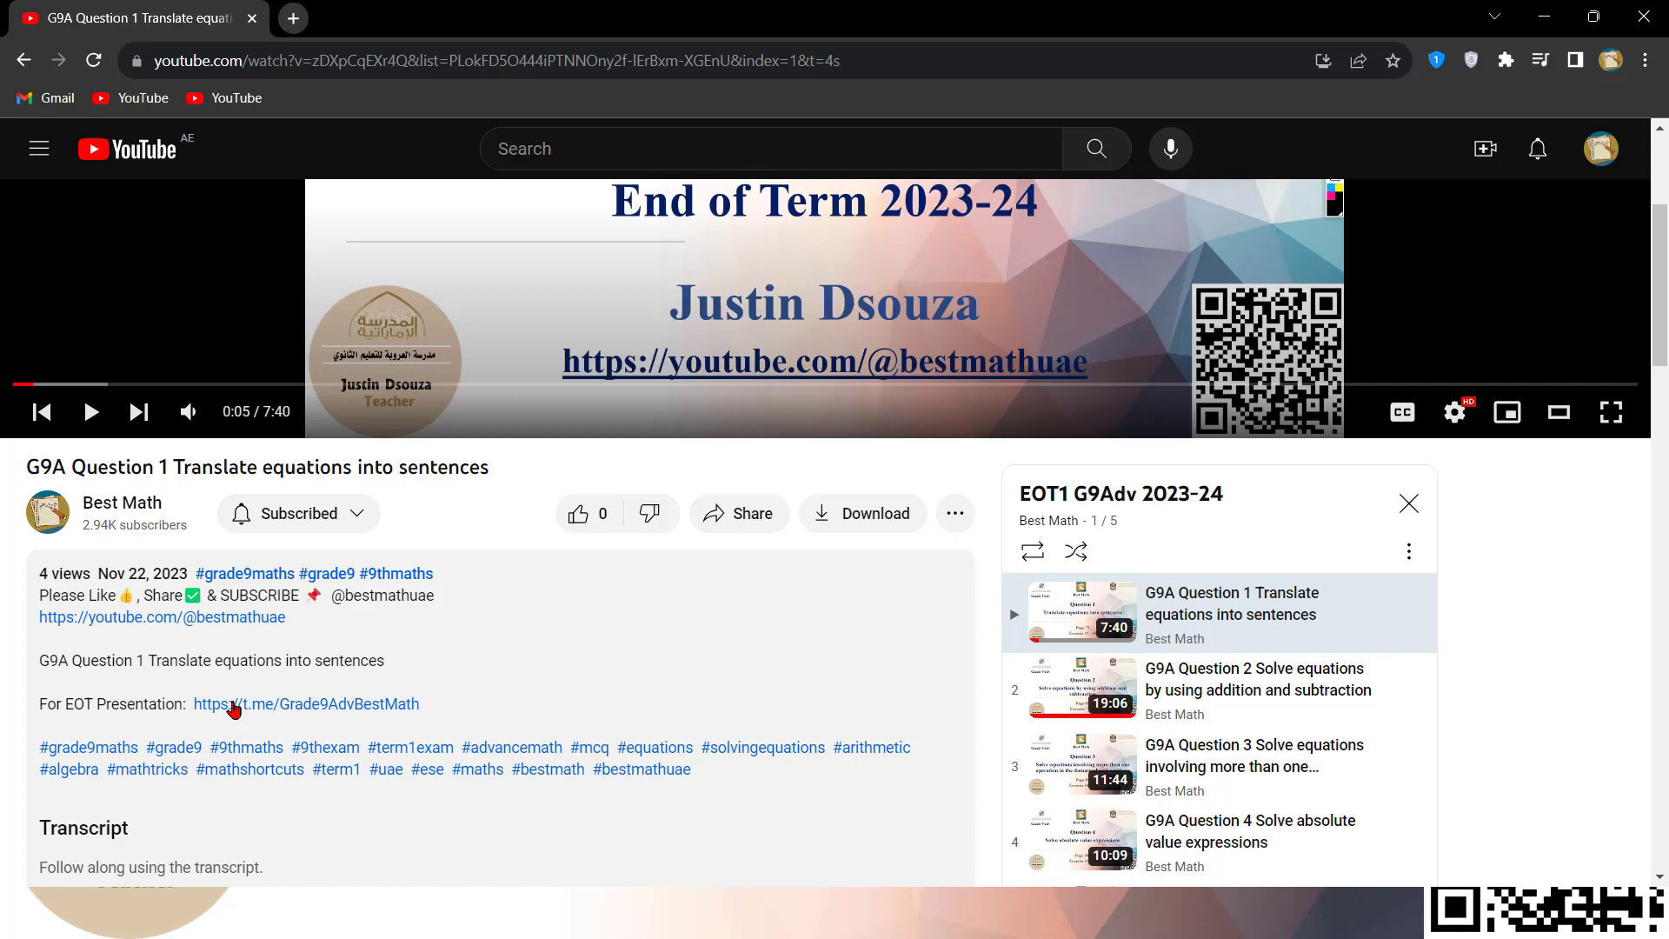
{"action": "mouse_move", "coordinate": [341, 711]}
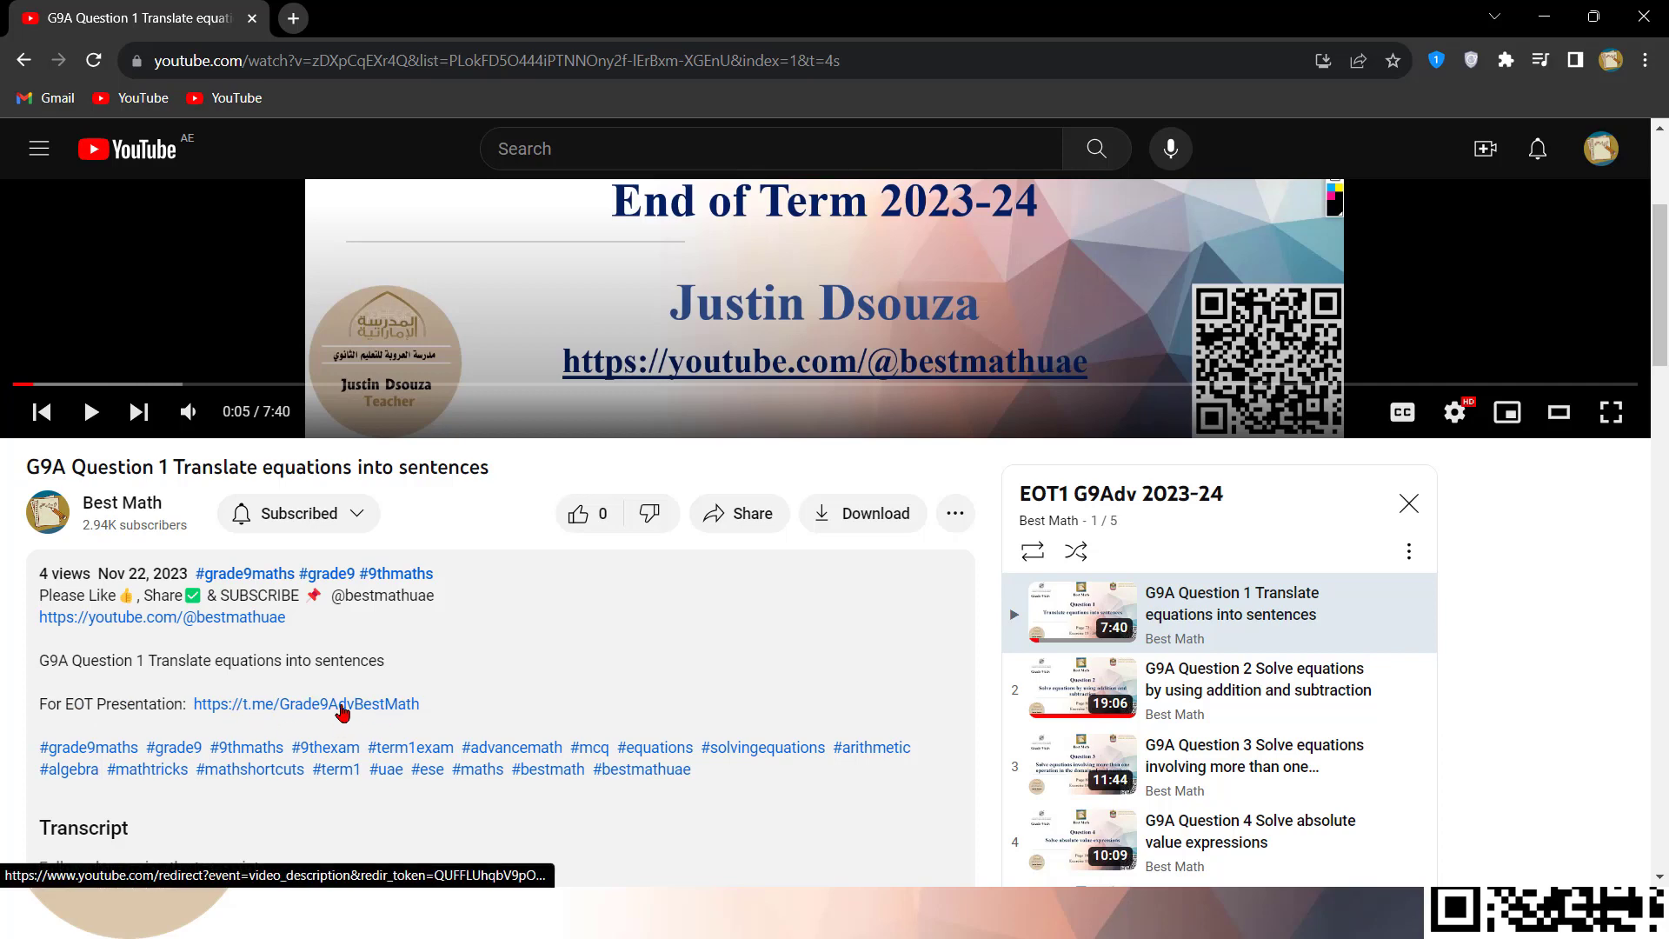
{"action": "left_click", "coordinate": [305, 703]}
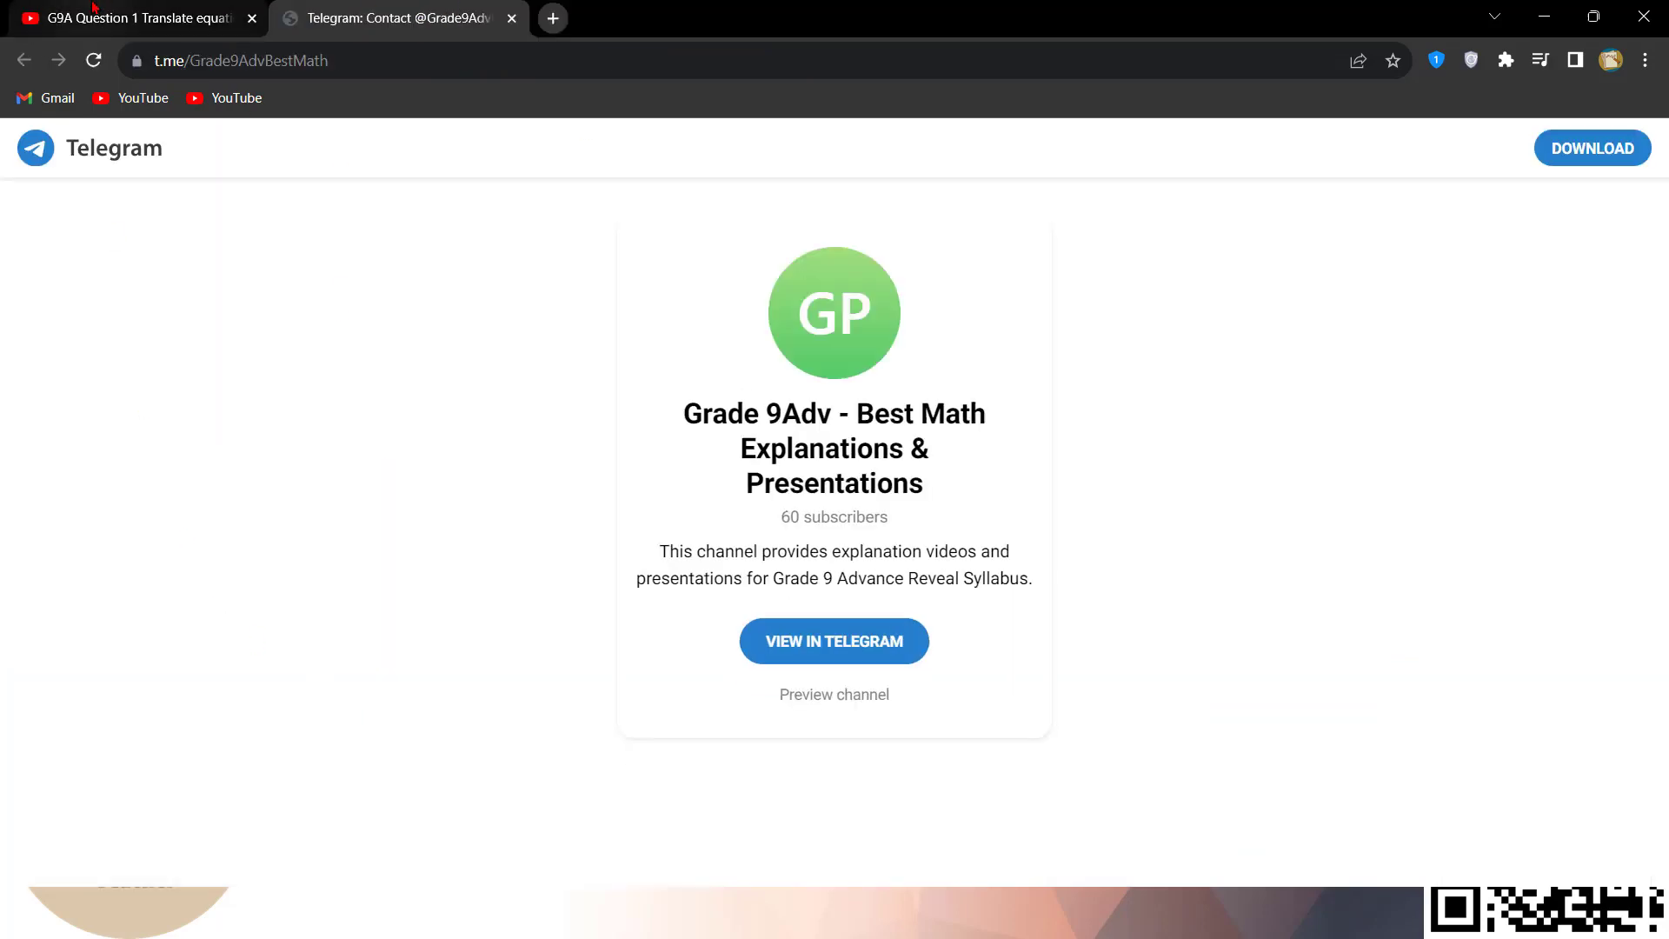
{"action": "left_click", "coordinate": [833, 641]}
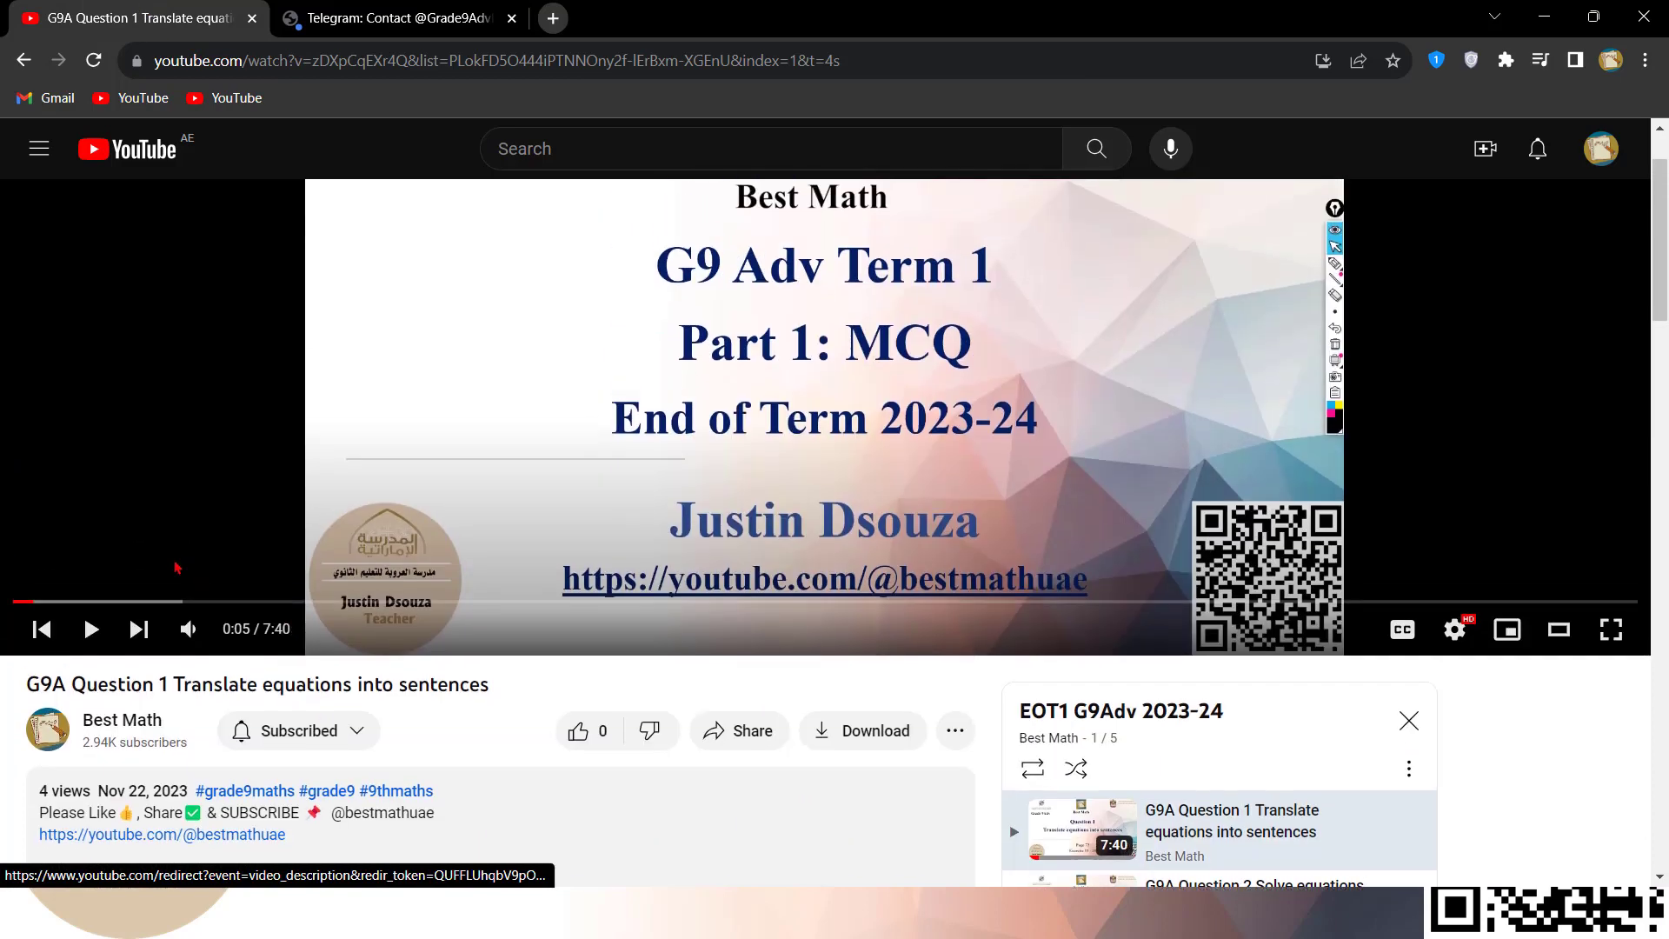
{"action": "left_click", "coordinate": [511, 600]}
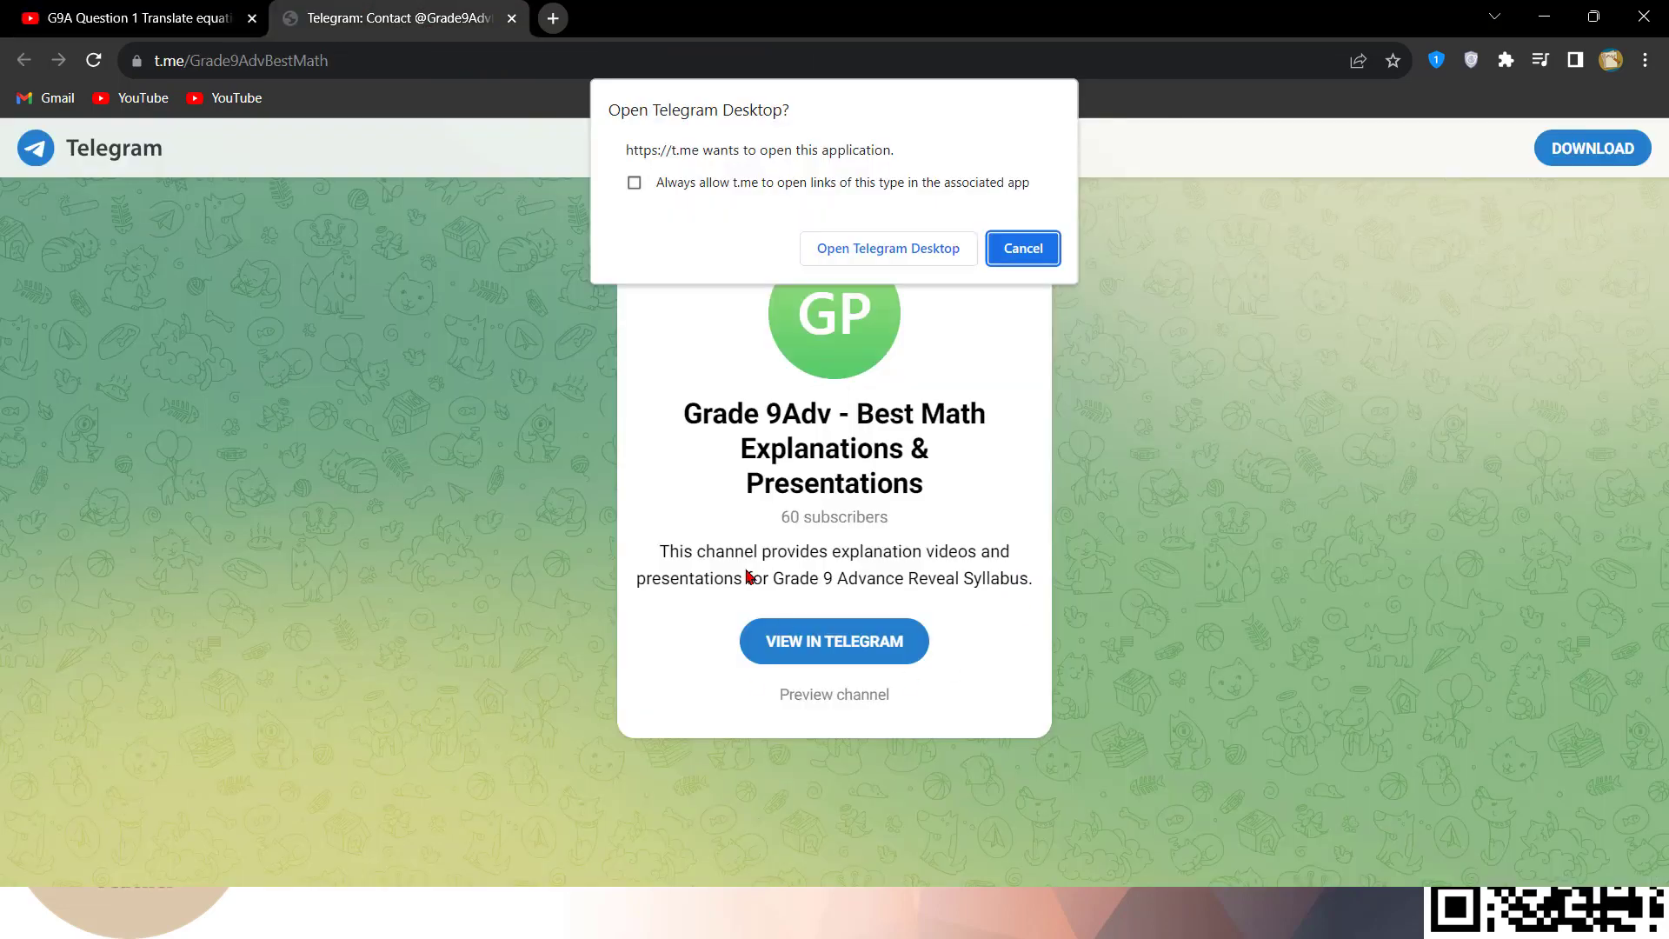
{"action": "left_click", "coordinate": [1020, 248]}
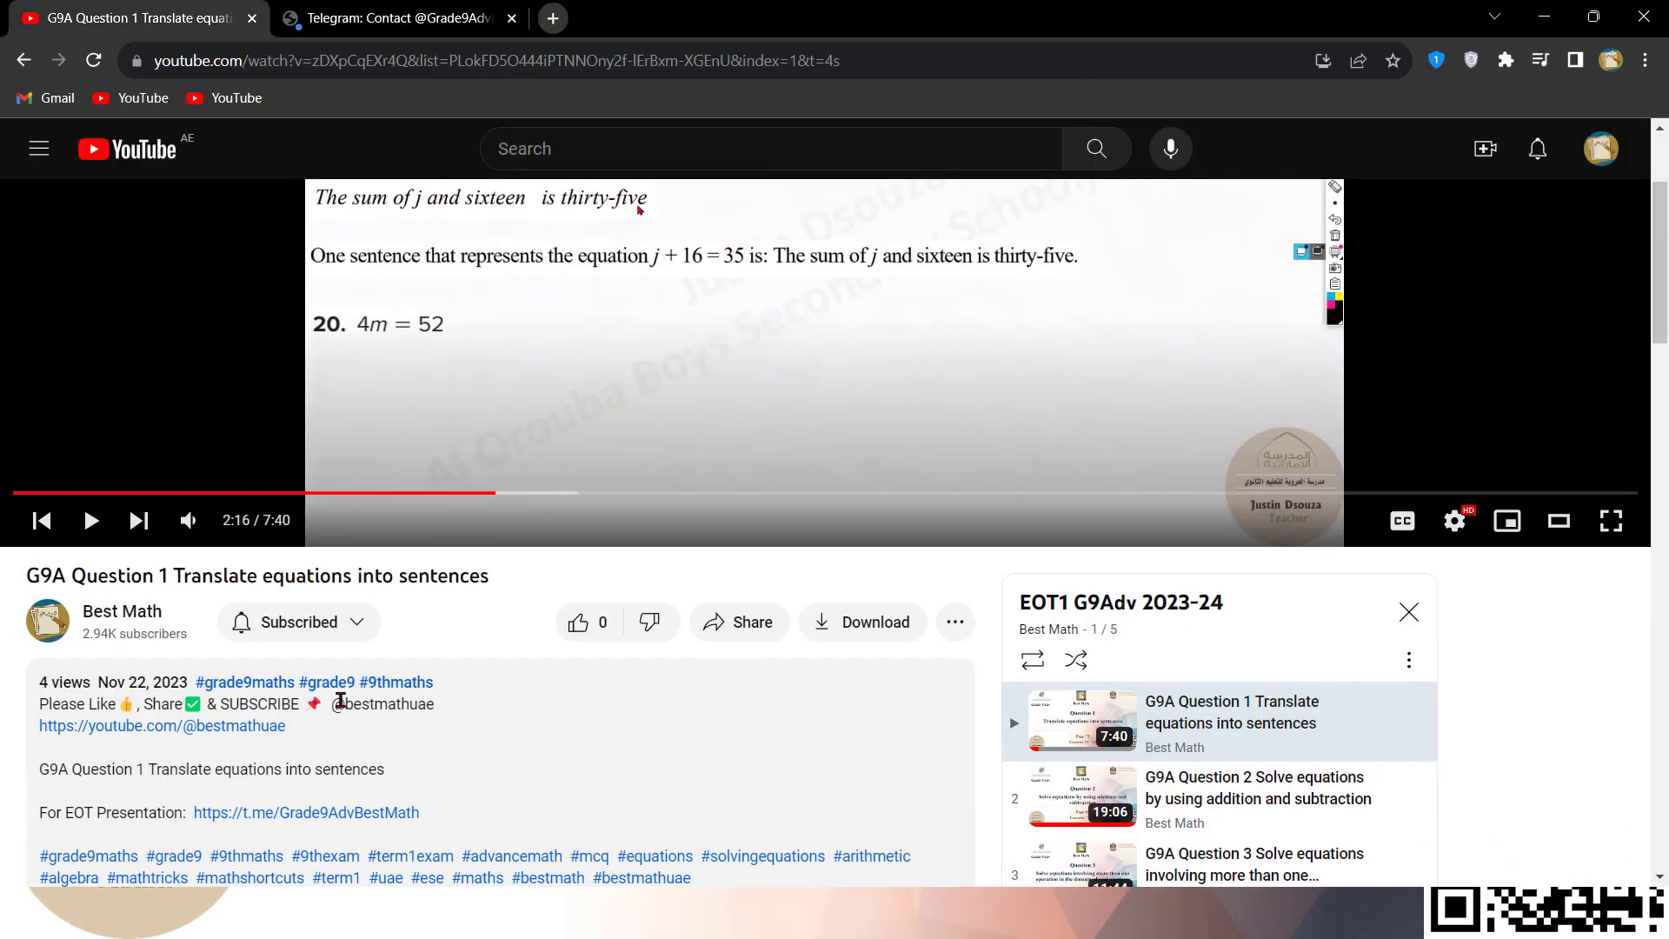
{"action": "scroll", "scroll_direction": "down", "scroll_amount": 3}
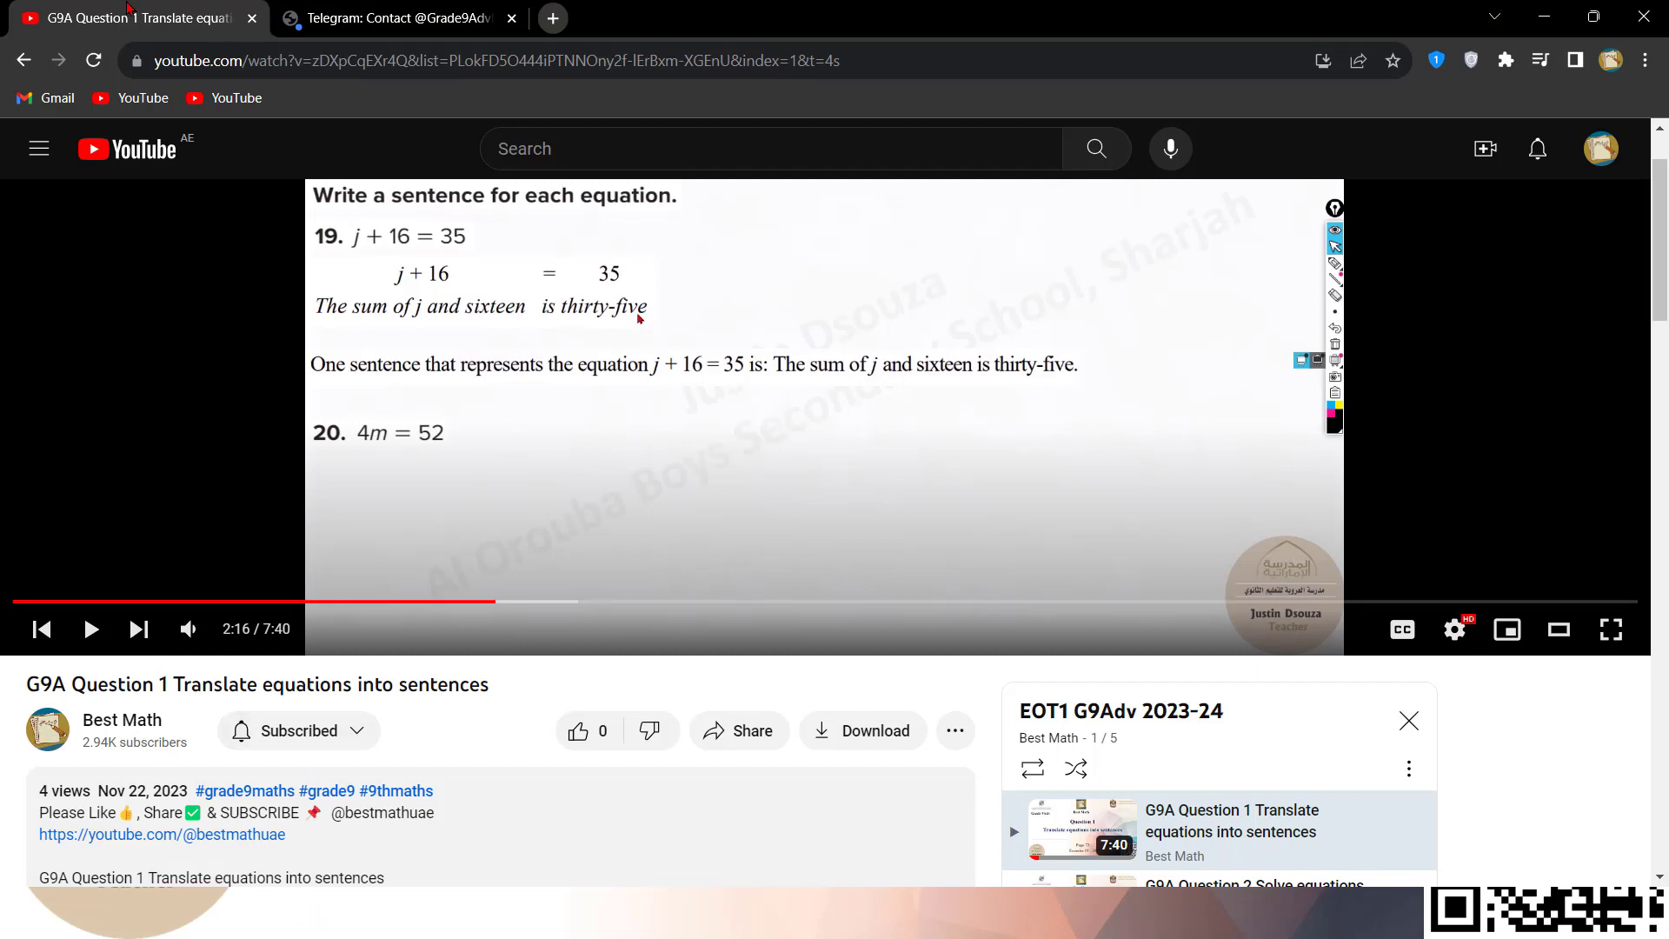
{"action": "mouse_move", "coordinate": [370, 602]}
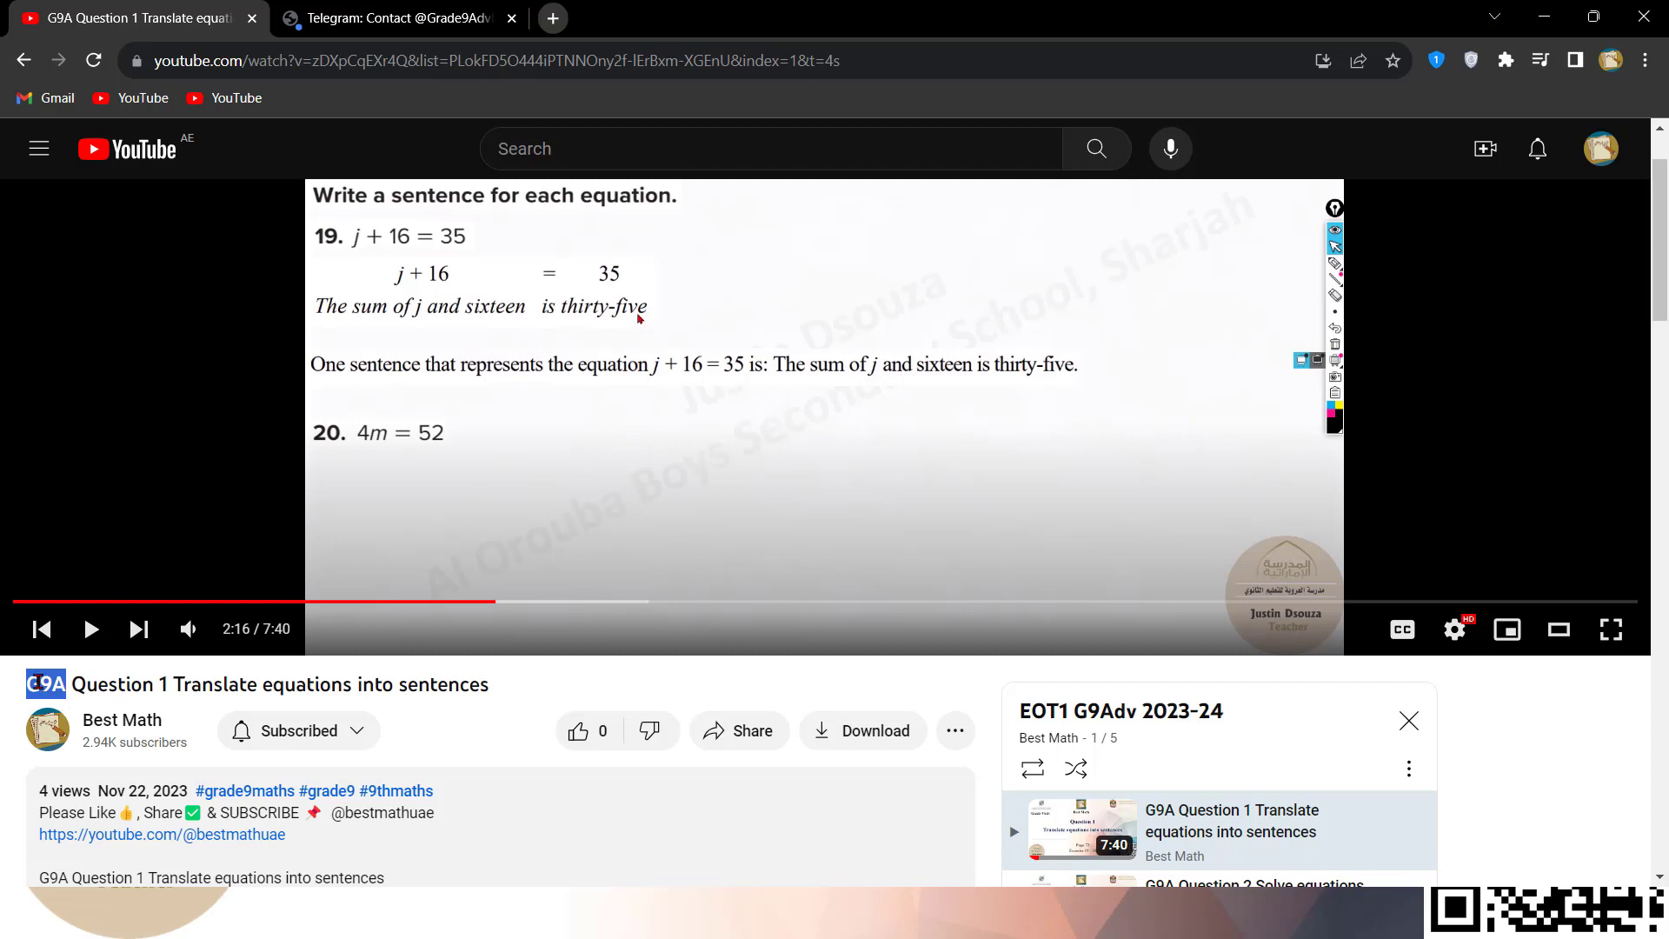
{"action": "double_click", "coordinate": [189, 683]}
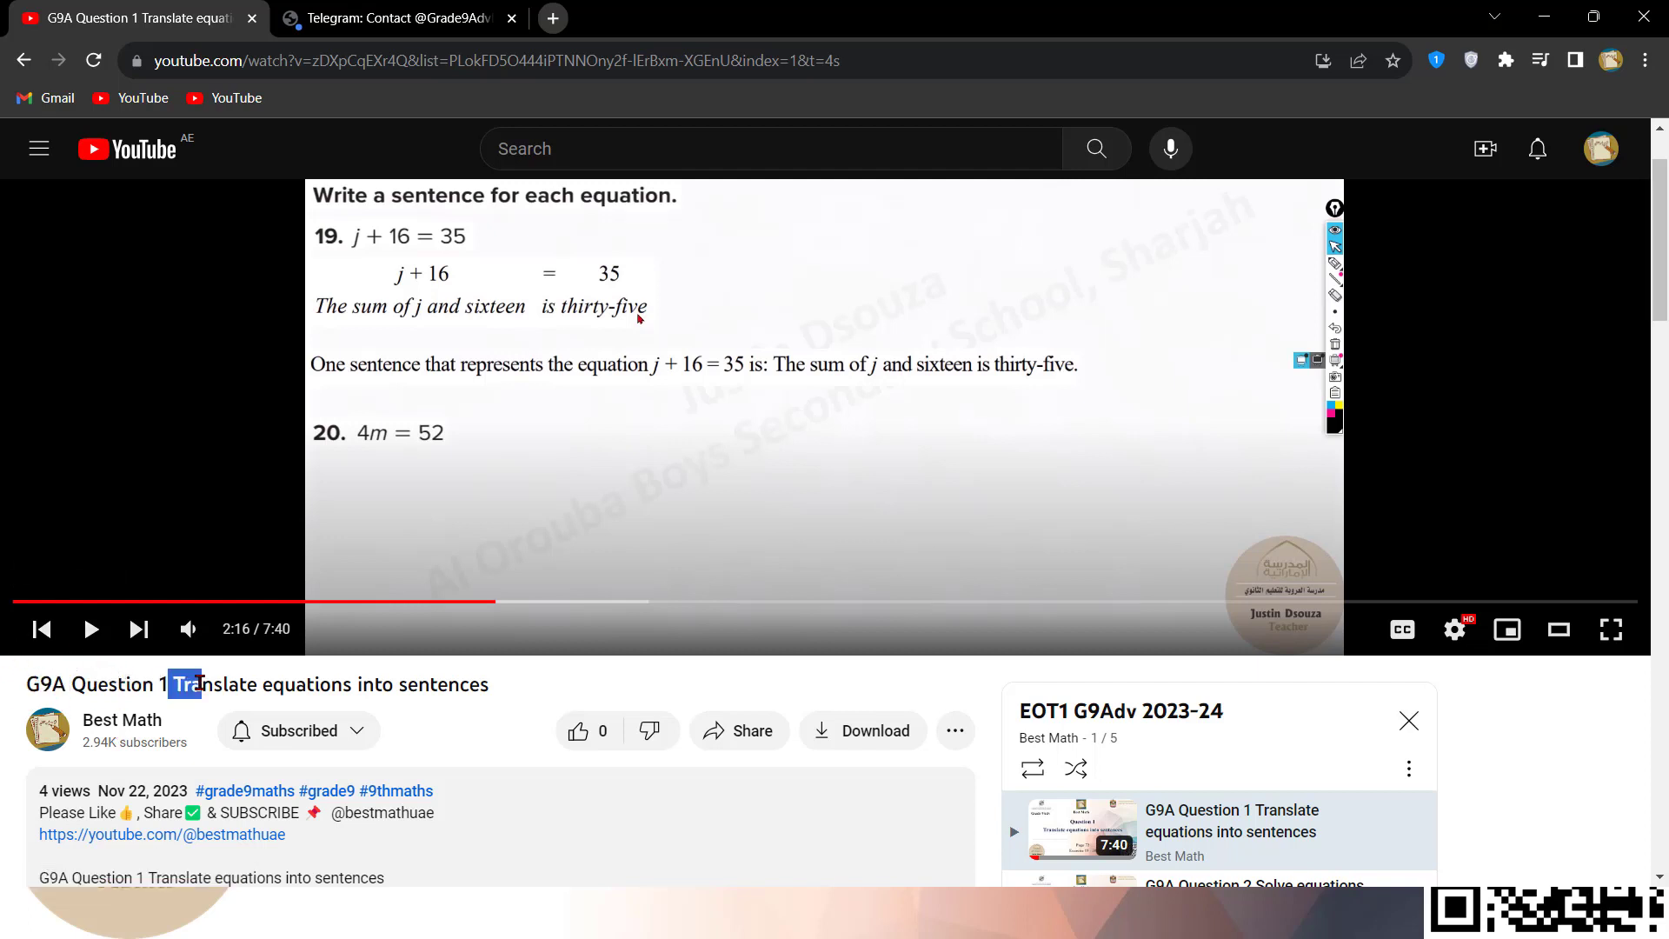